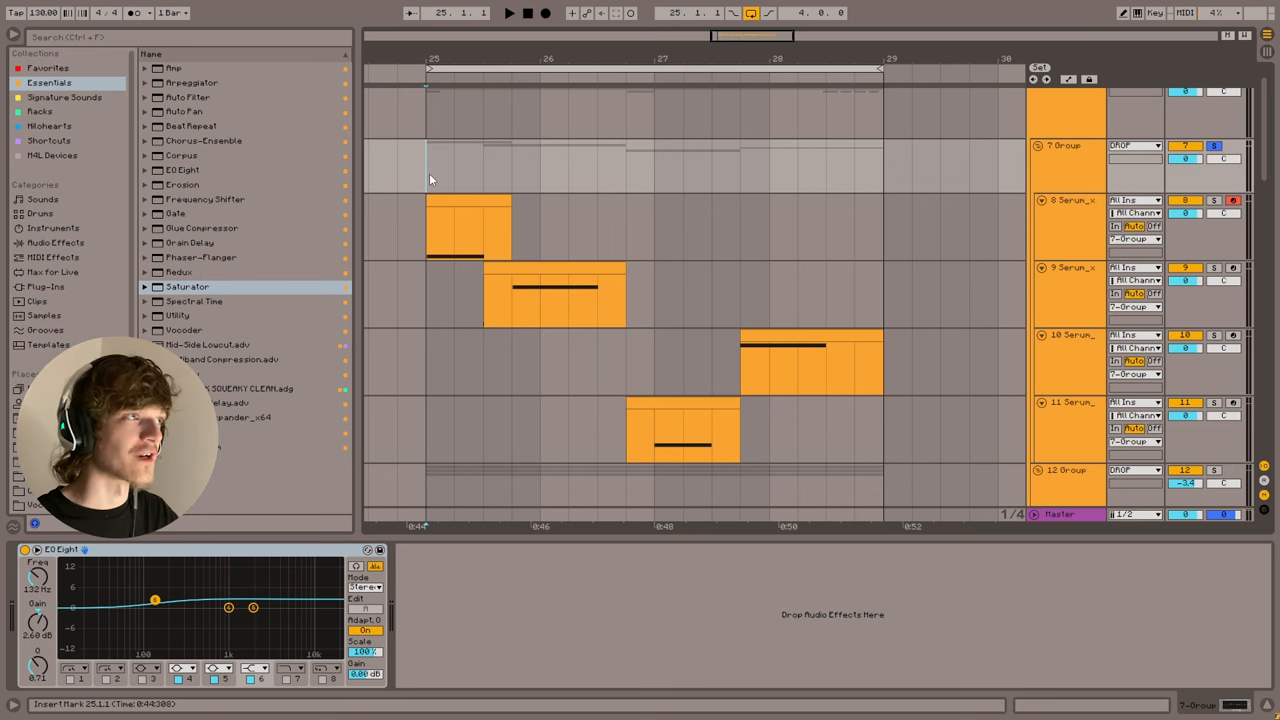
Step: Select the first Serum bass track so its Serum device shows in Device View
left_click(508, 12)
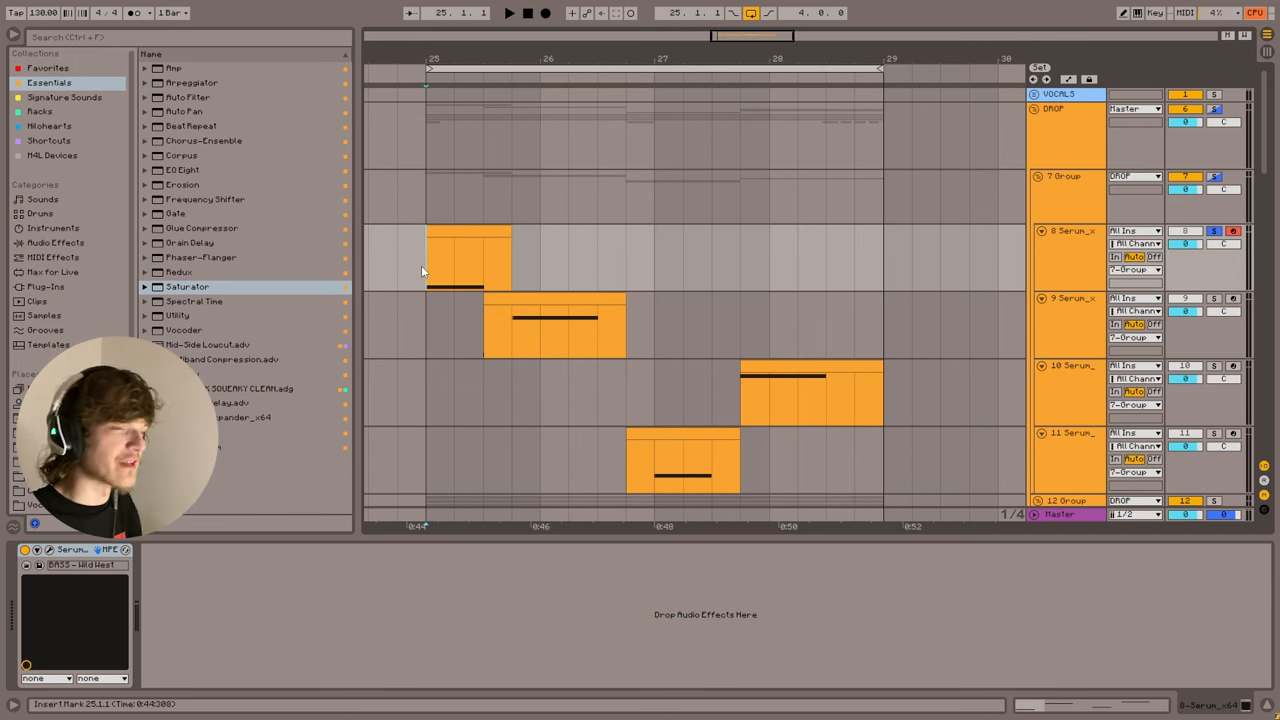
left_click_drag(424, 258, 540, 258)
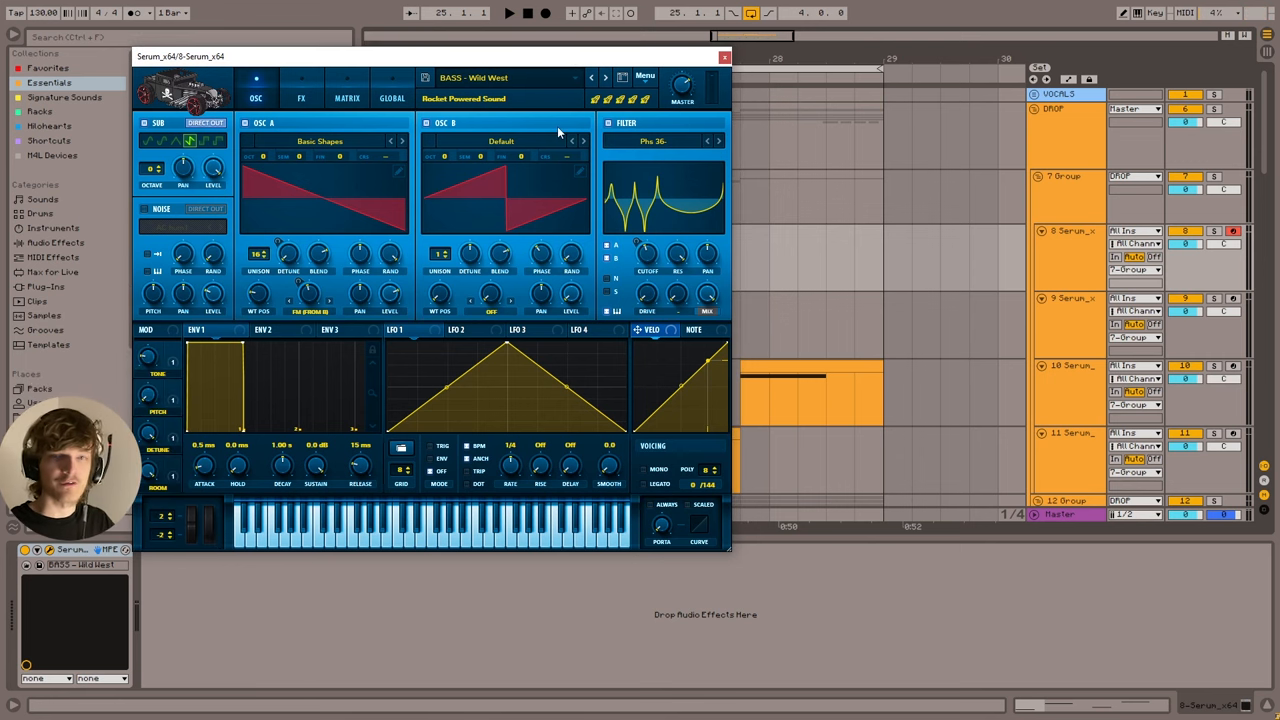
mouse_move(320, 96)
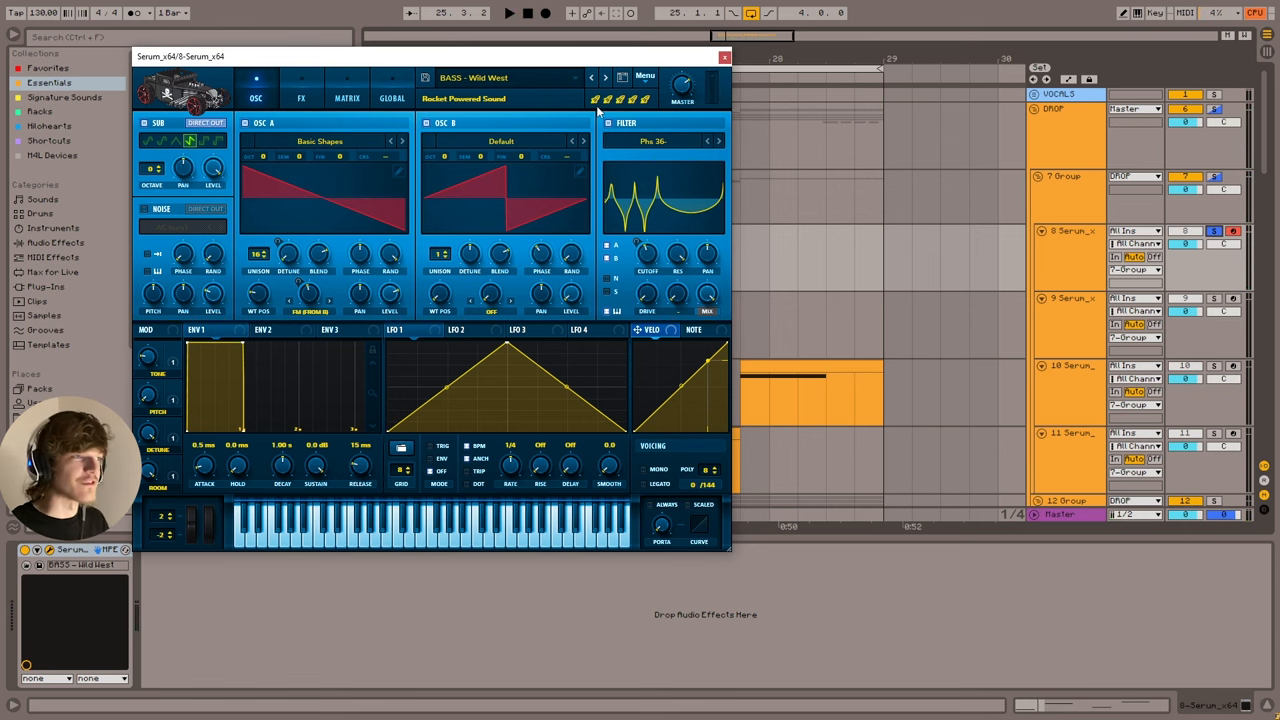
Step: Review the Wild West preset's FX chain, auditioning Reverb off and on, then return to OSC
left_click(300, 96)
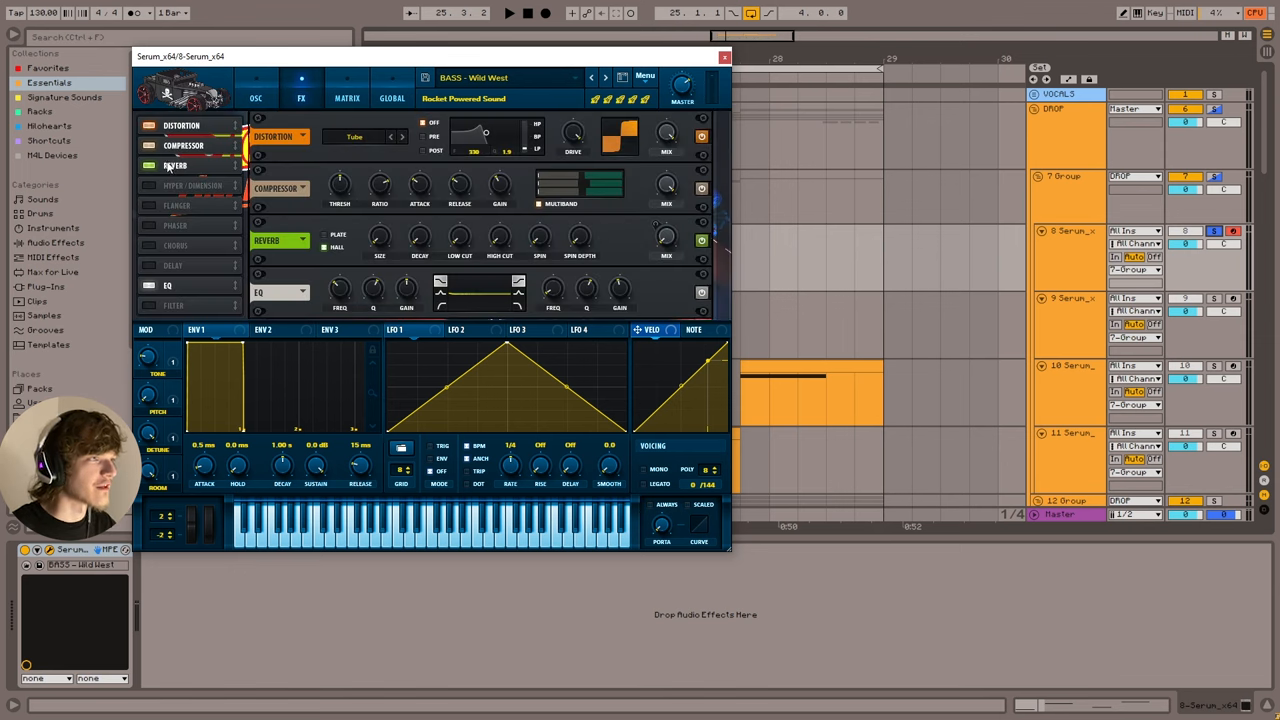
left_click(150, 164)
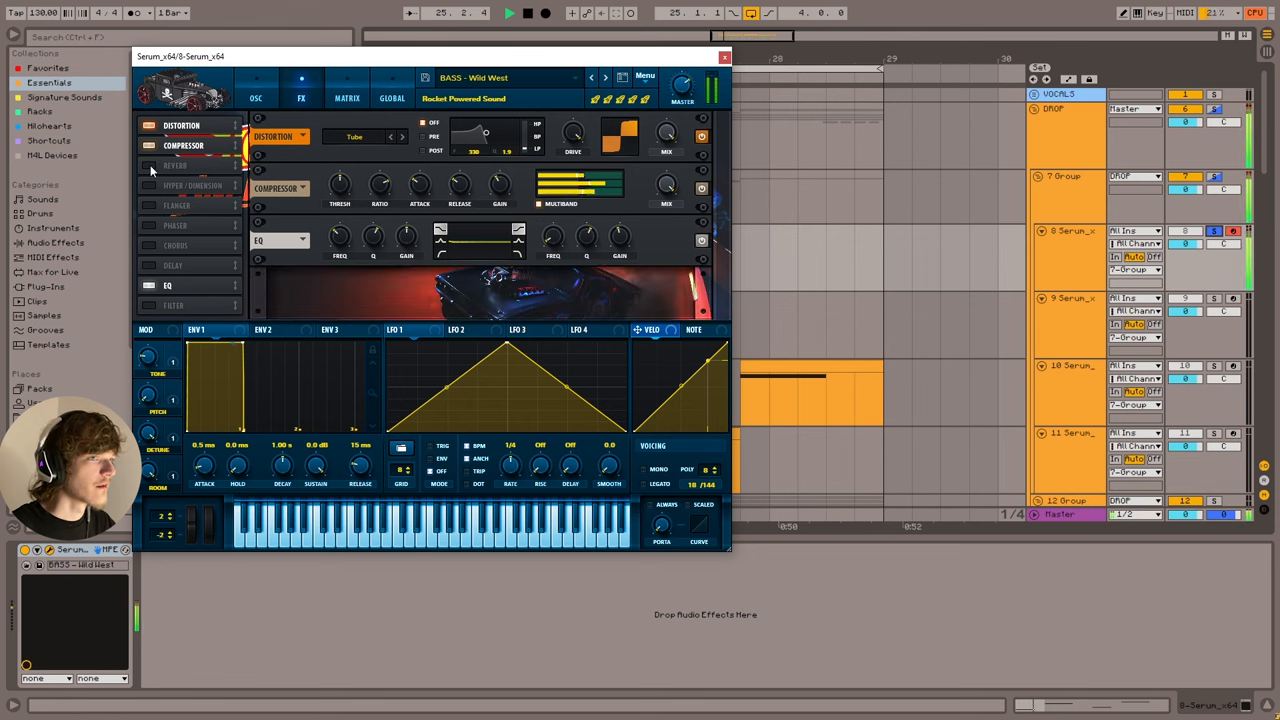
left_click(148, 164)
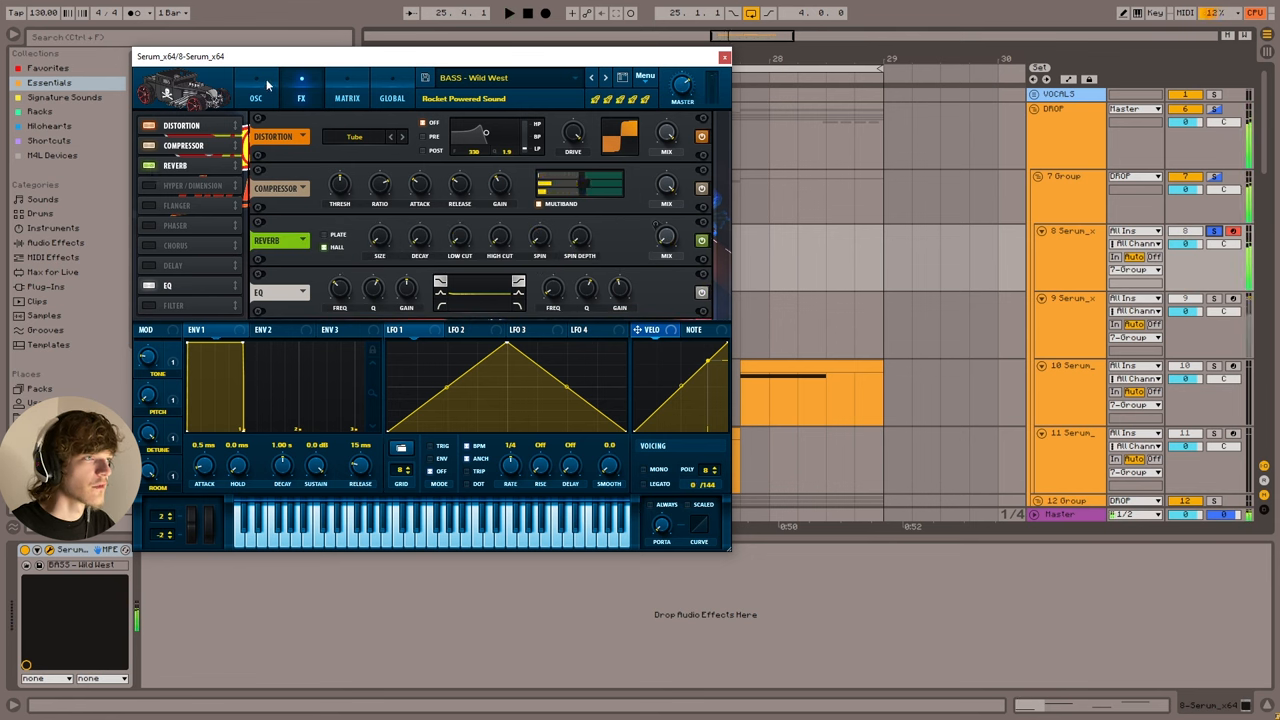
left_click(256, 90)
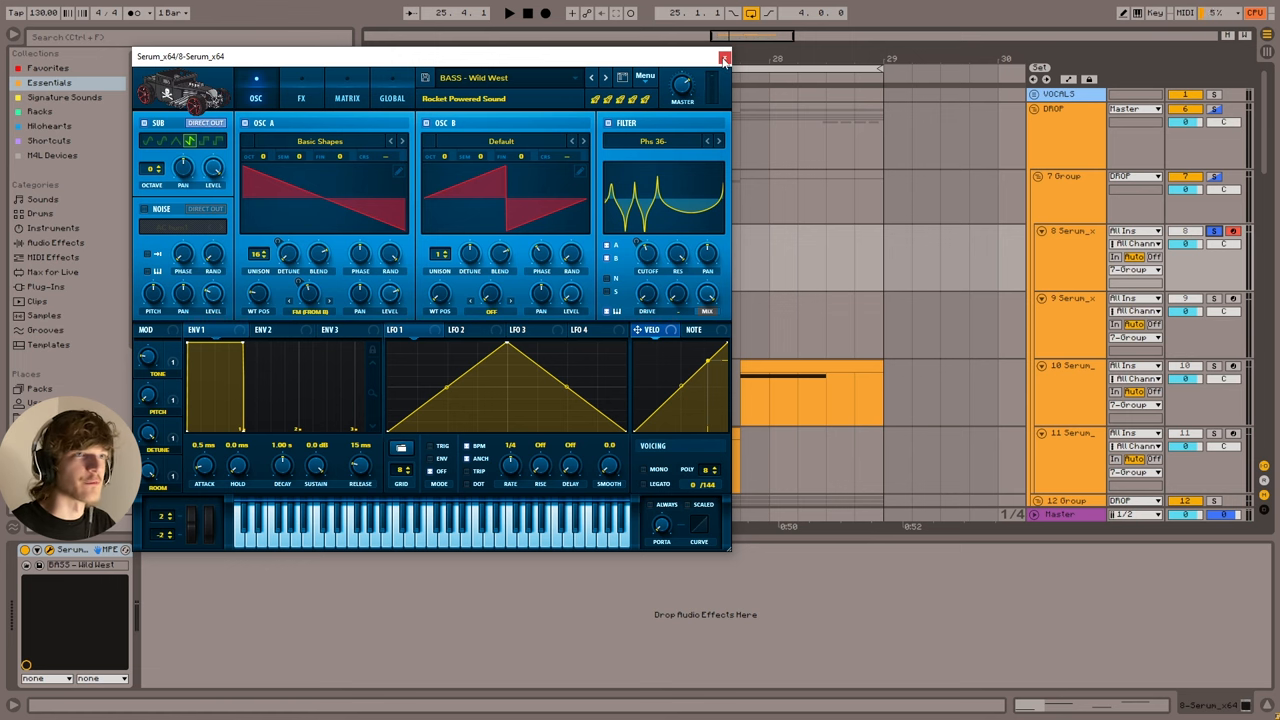
Step: Close Wild West, then review the Complete Insanity preset's FX chain and close it
left_click(724, 56)
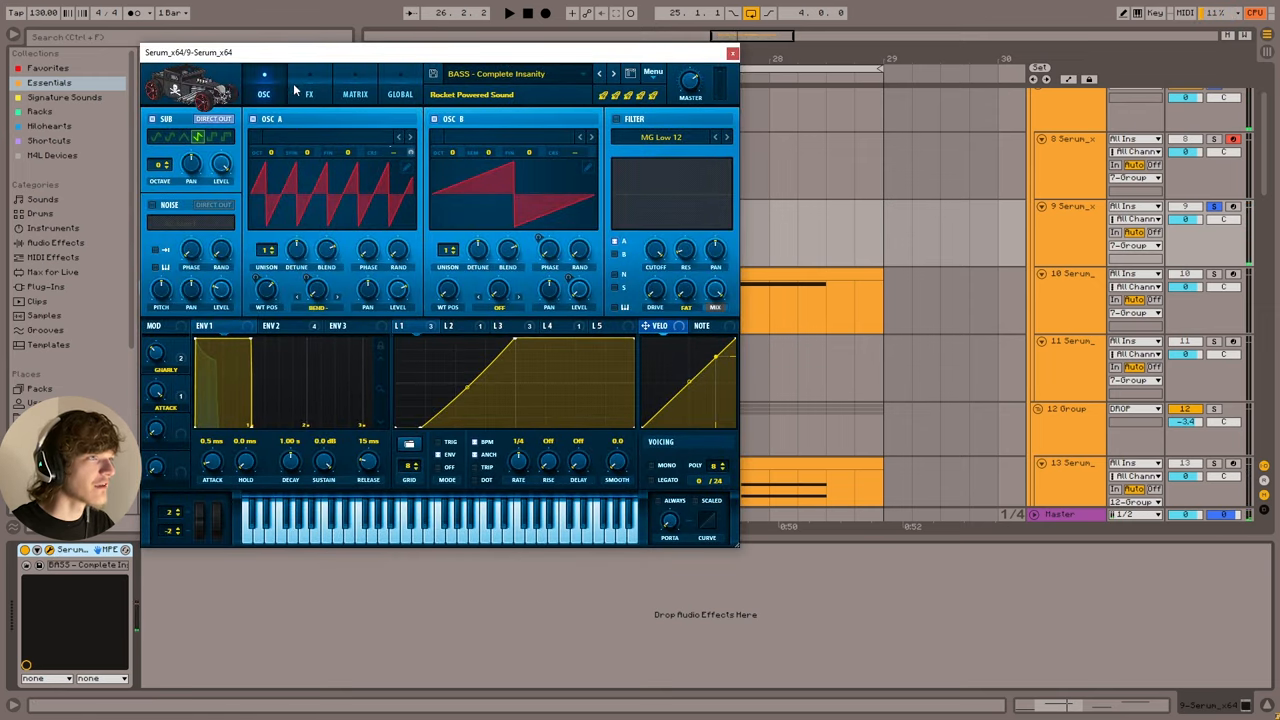
left_click(308, 94)
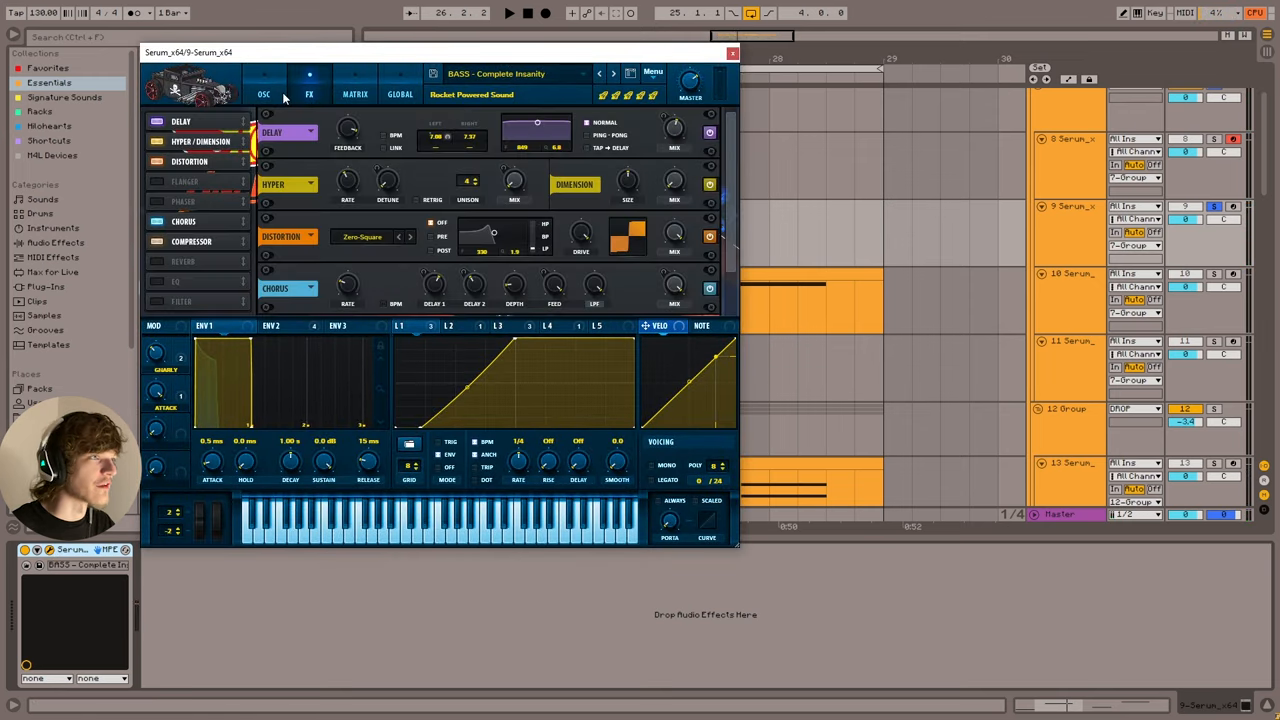
left_click(264, 88)
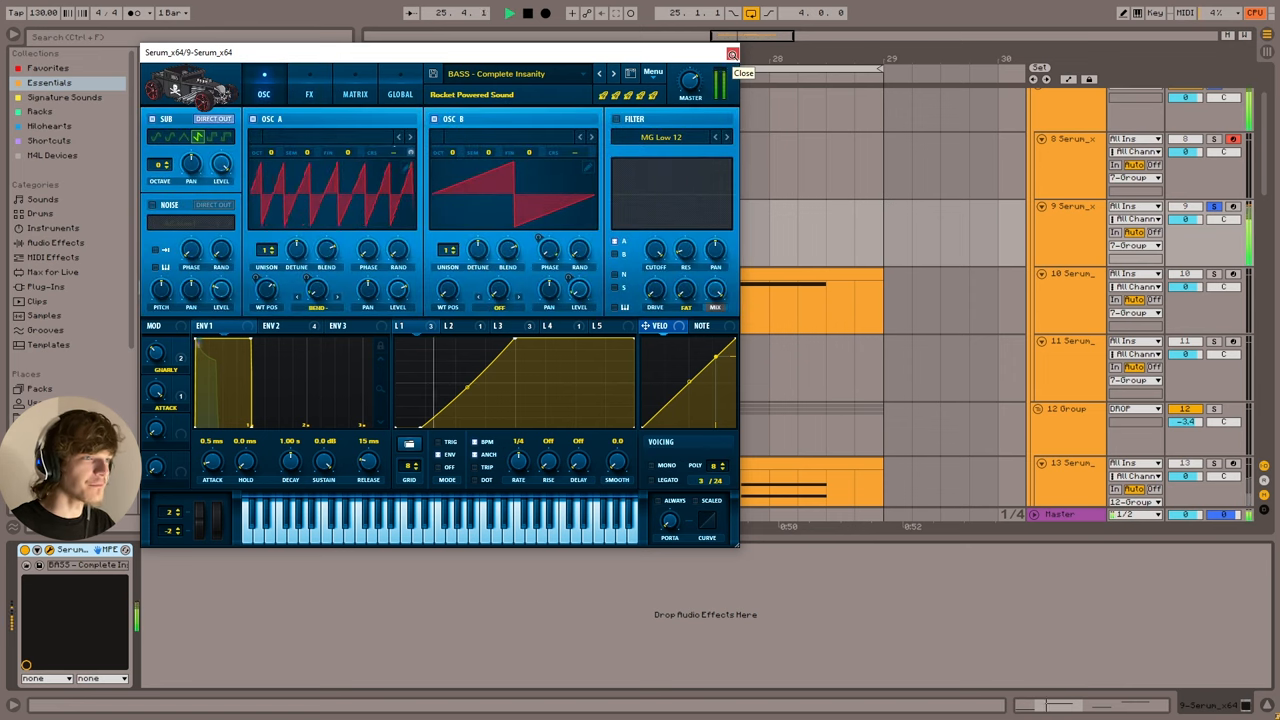
left_click(732, 54)
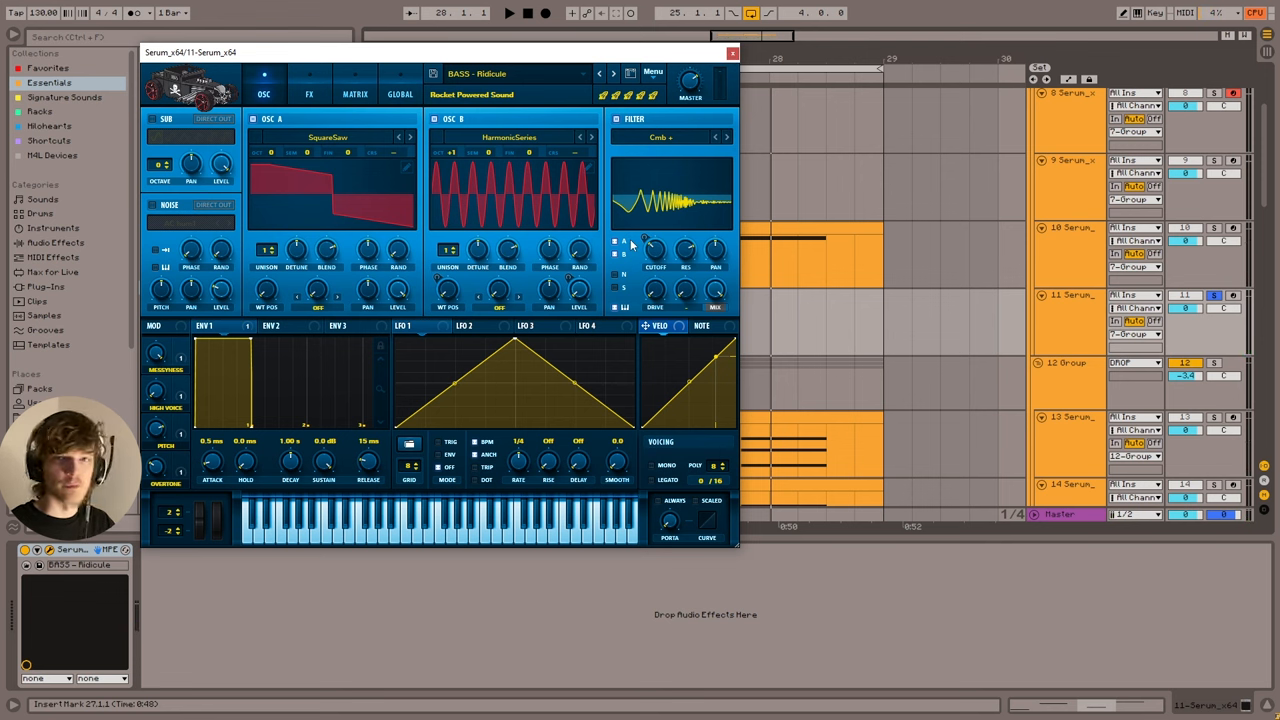
Step: Inspect the Ridicule Serum preset on track 11 and close its window
left_click(508, 12)
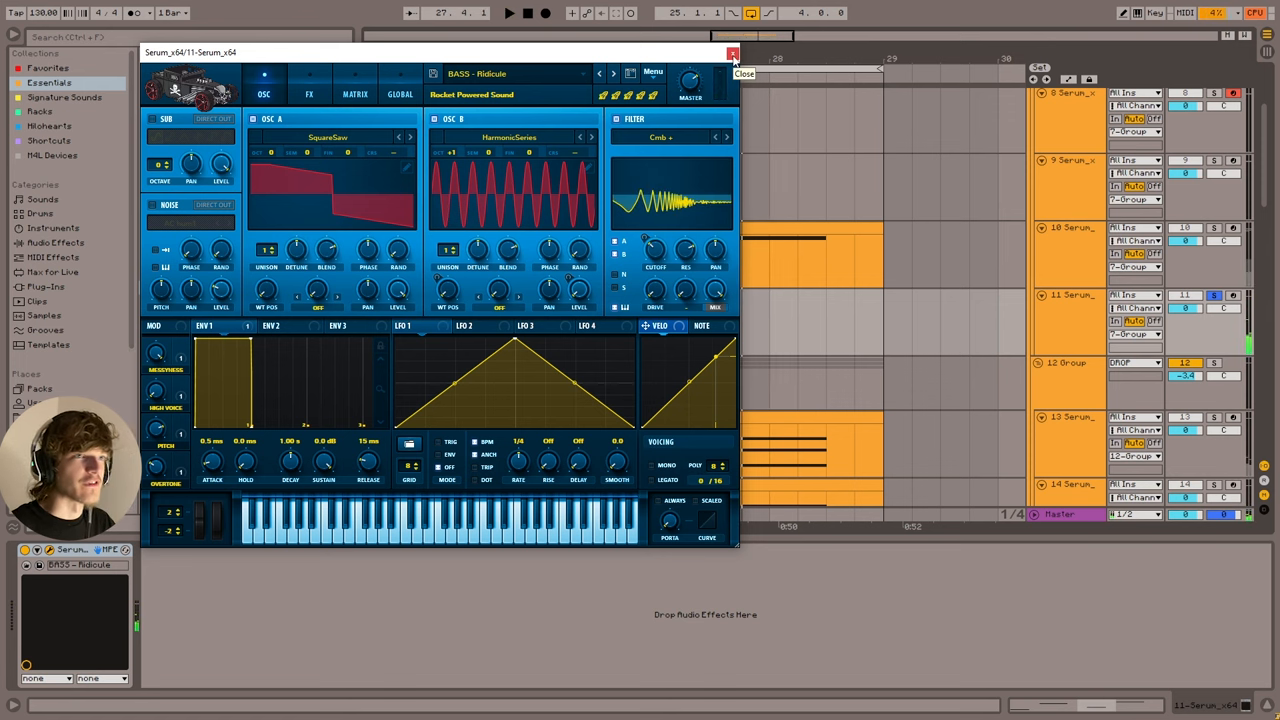
left_click(732, 52)
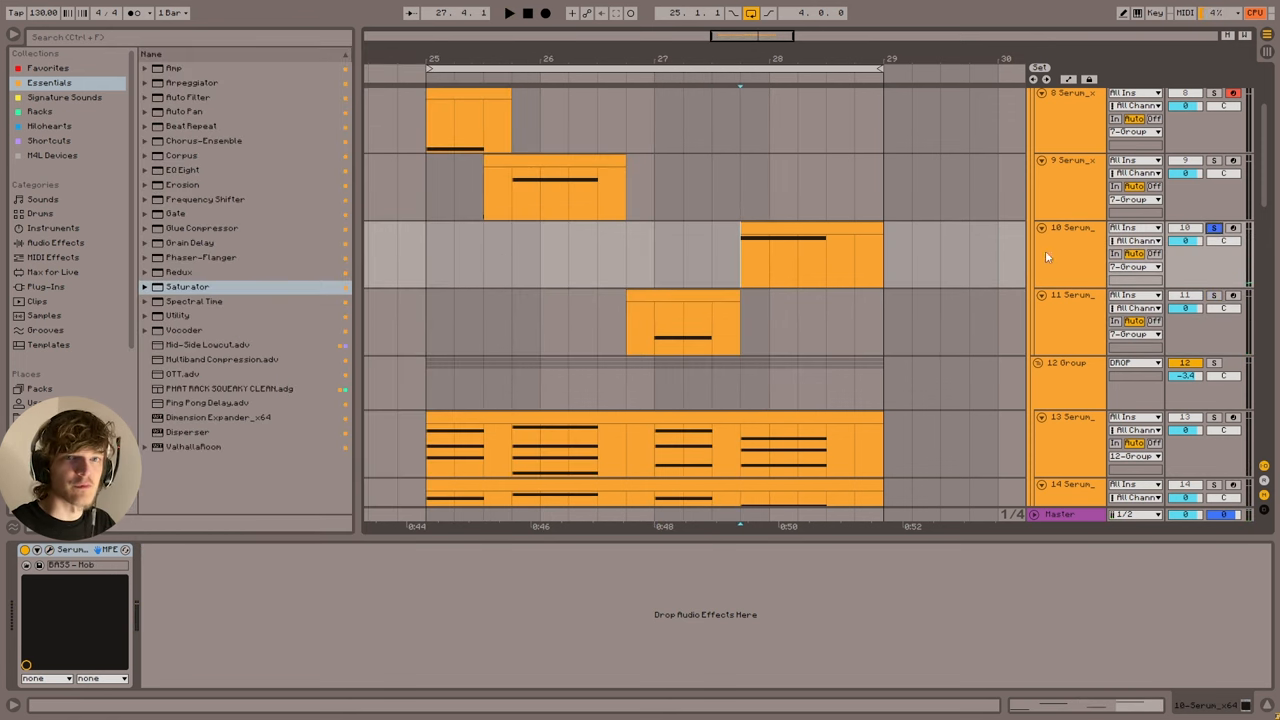
left_click(652, 328)
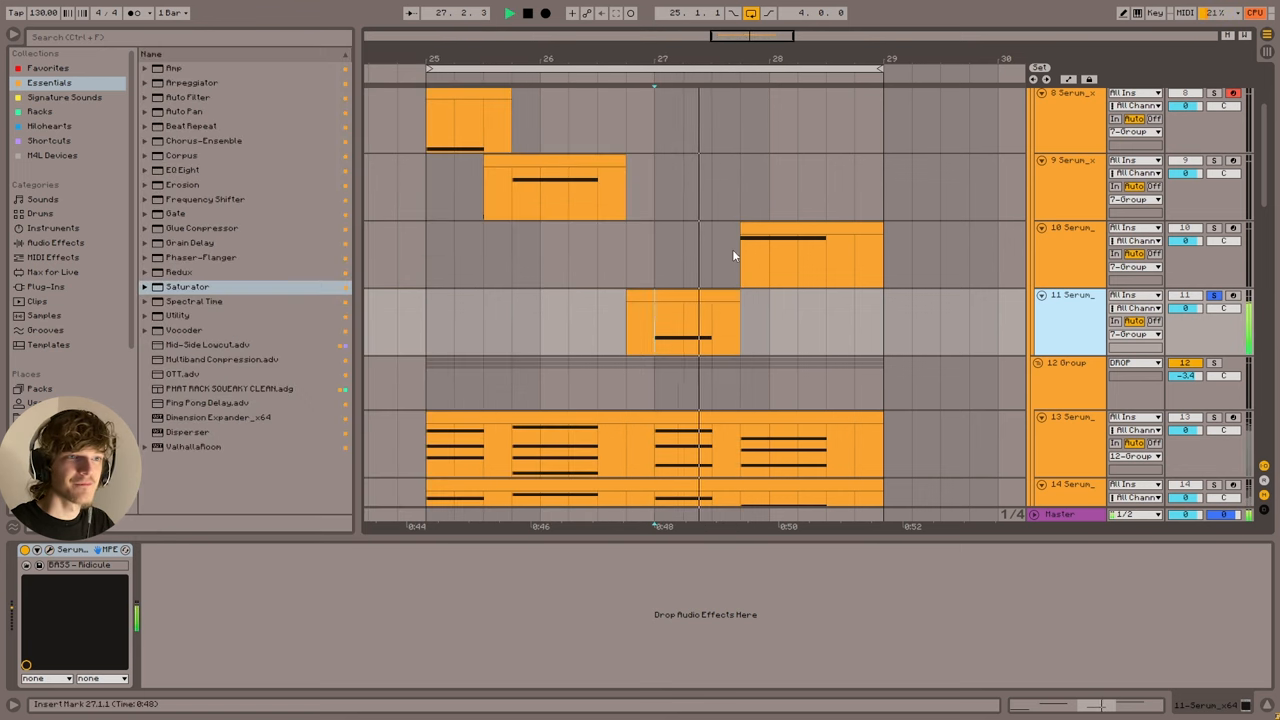
left_click(508, 12)
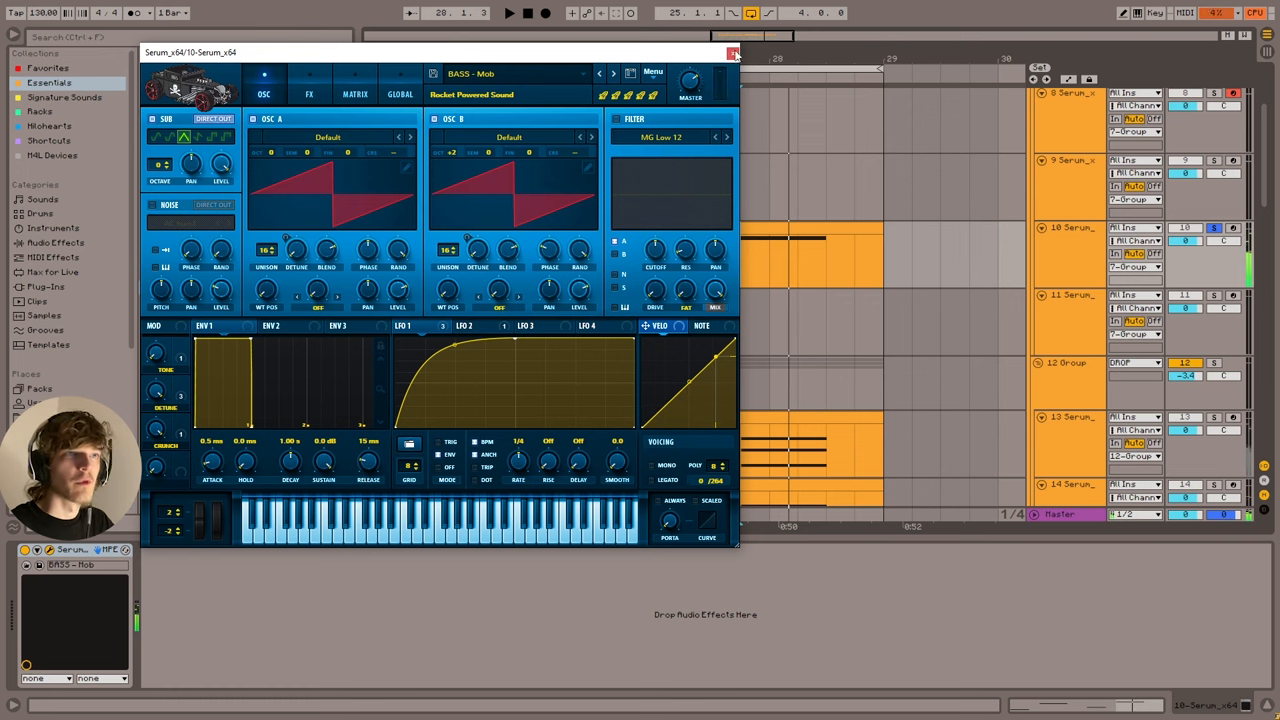
left_click(732, 52)
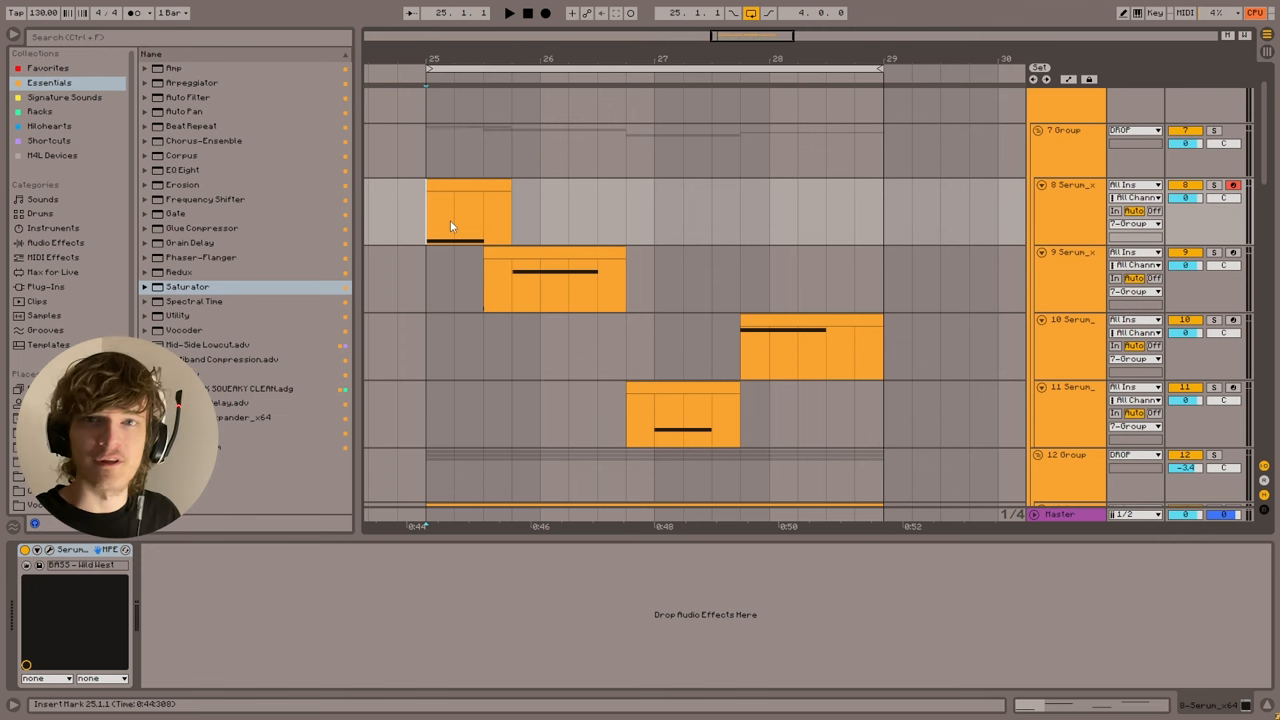
scroll("down", 3)
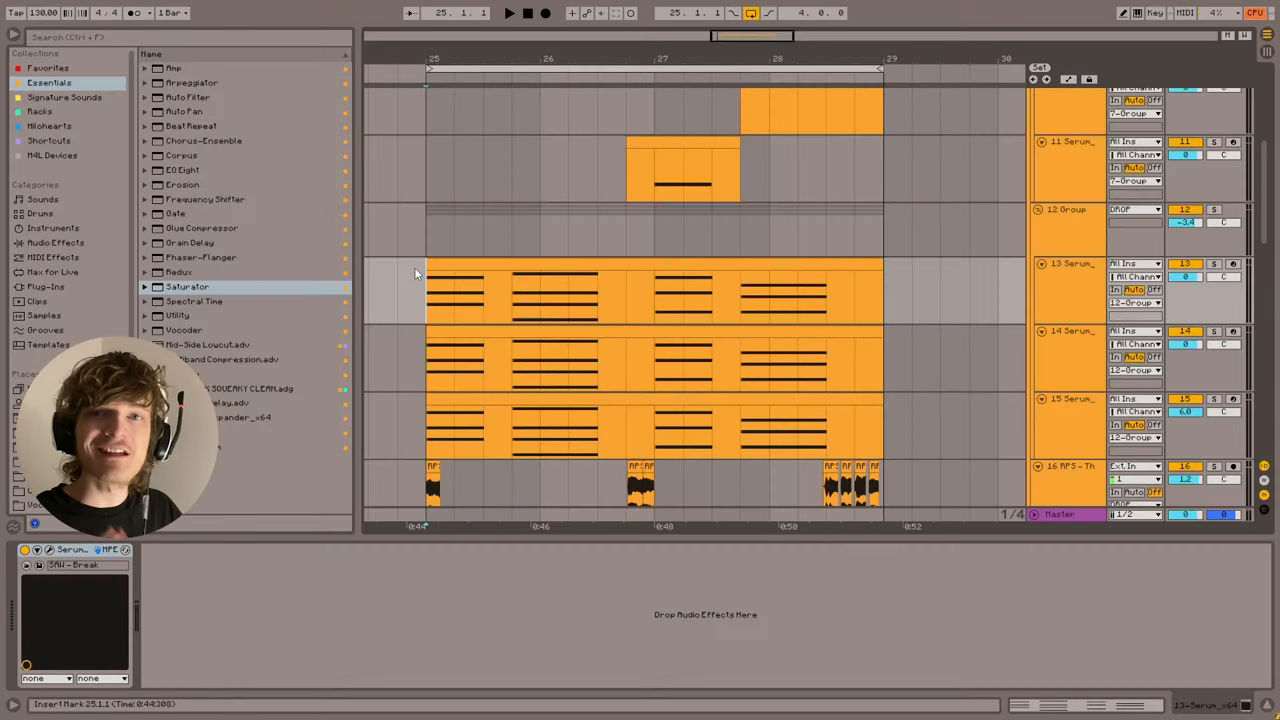
scroll("up", 3)
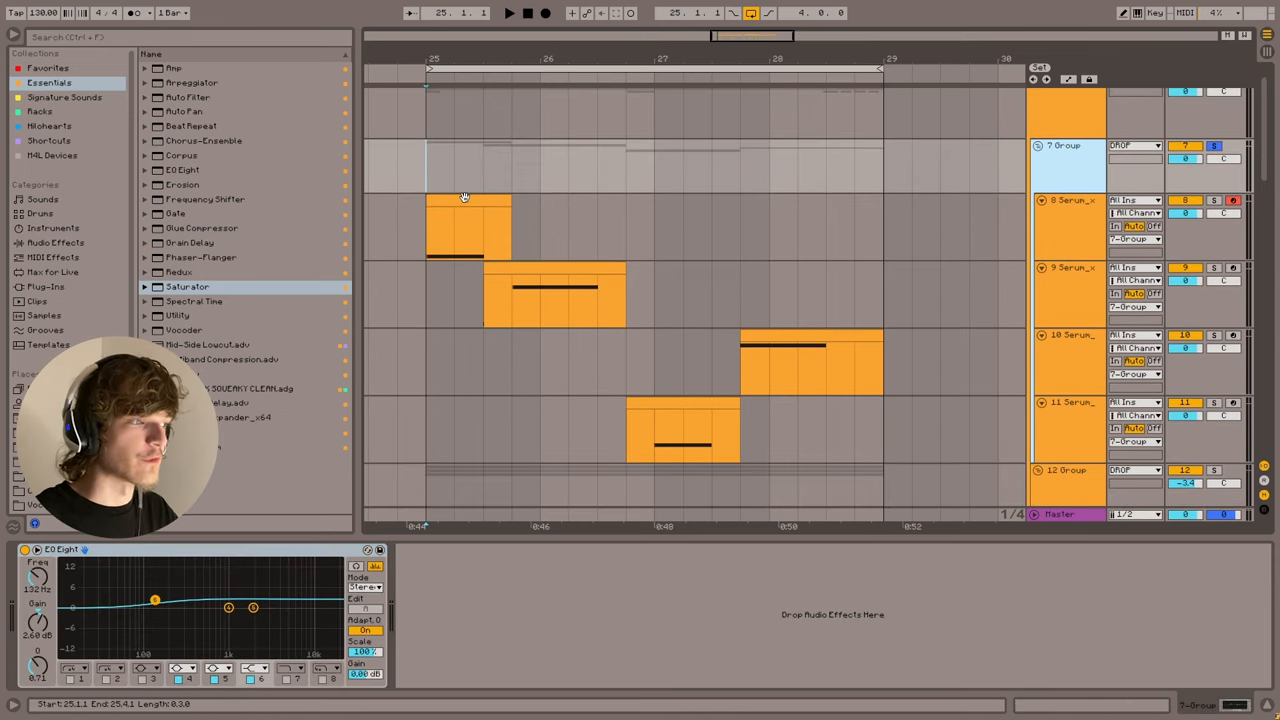
left_click(508, 12)
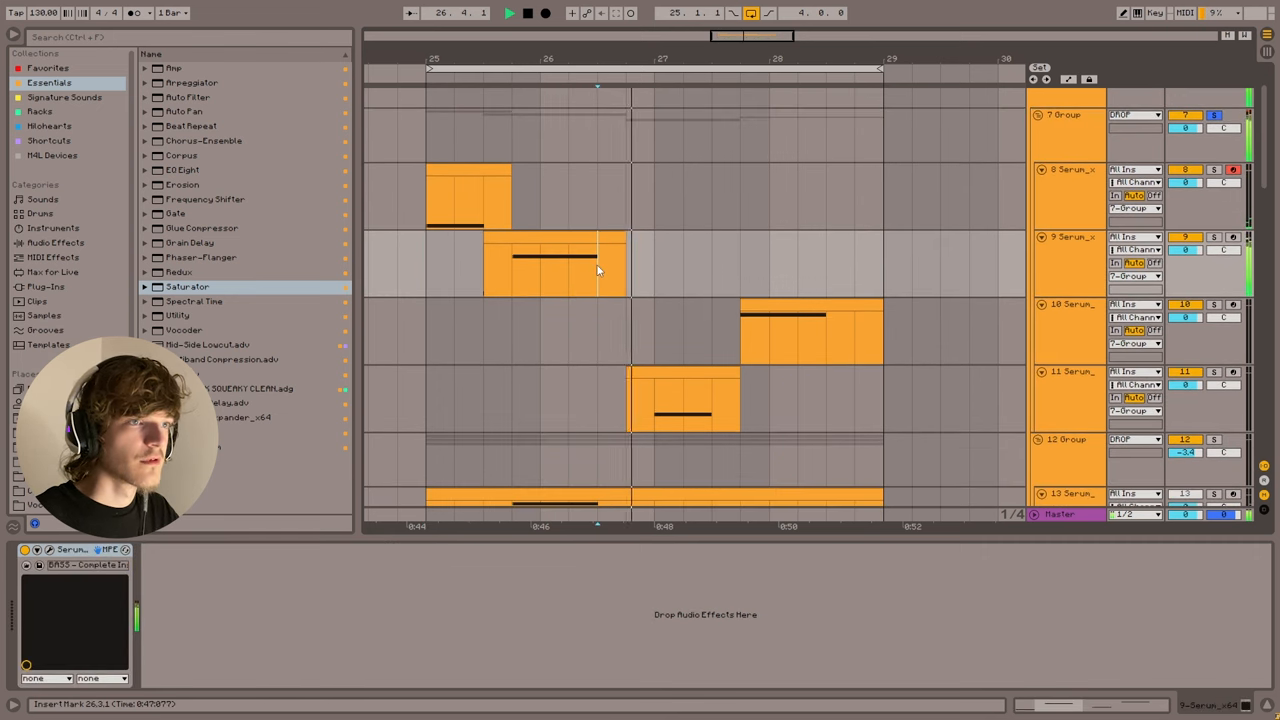
left_click_drag(600, 260, 652, 290)
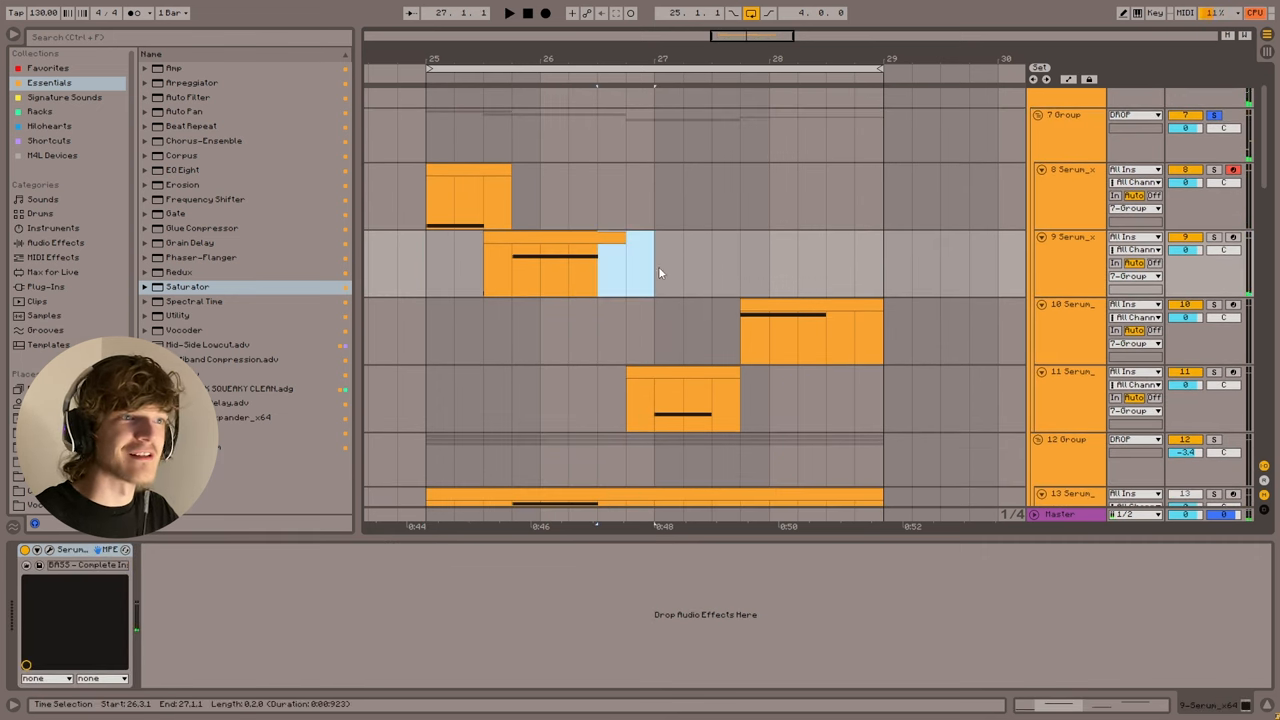
left_click(640, 264)
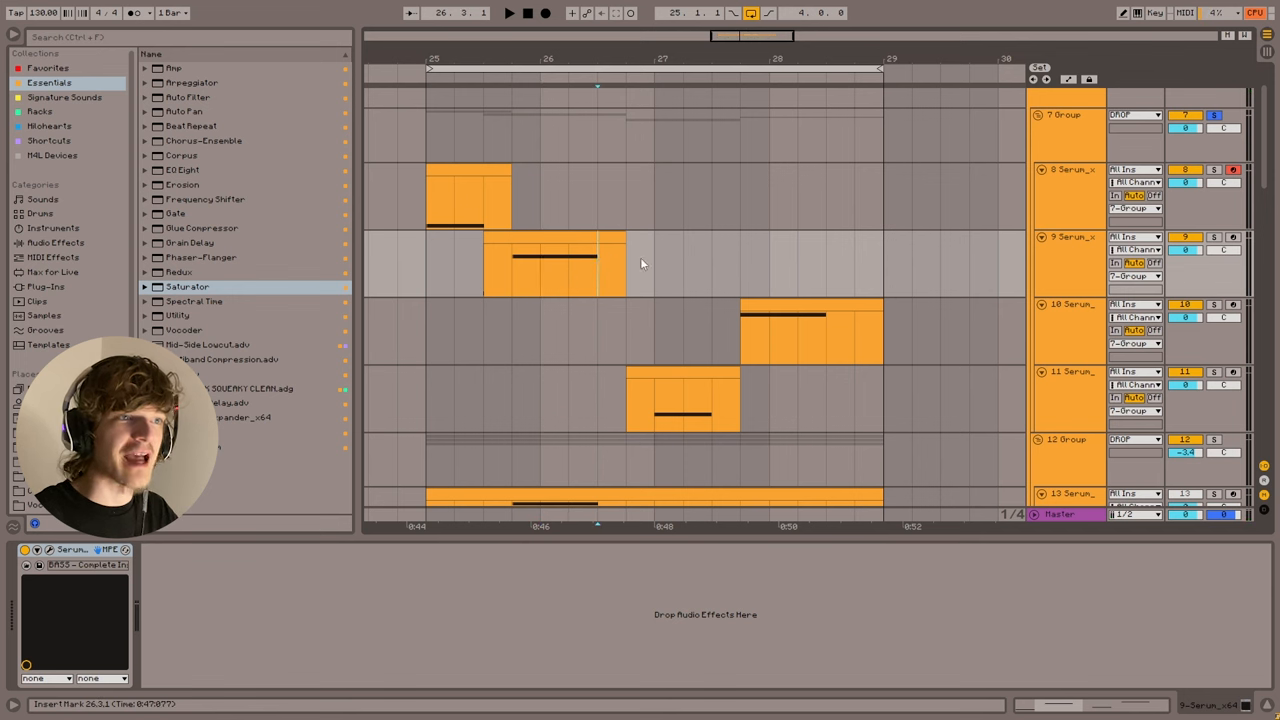
right_click(596, 84)
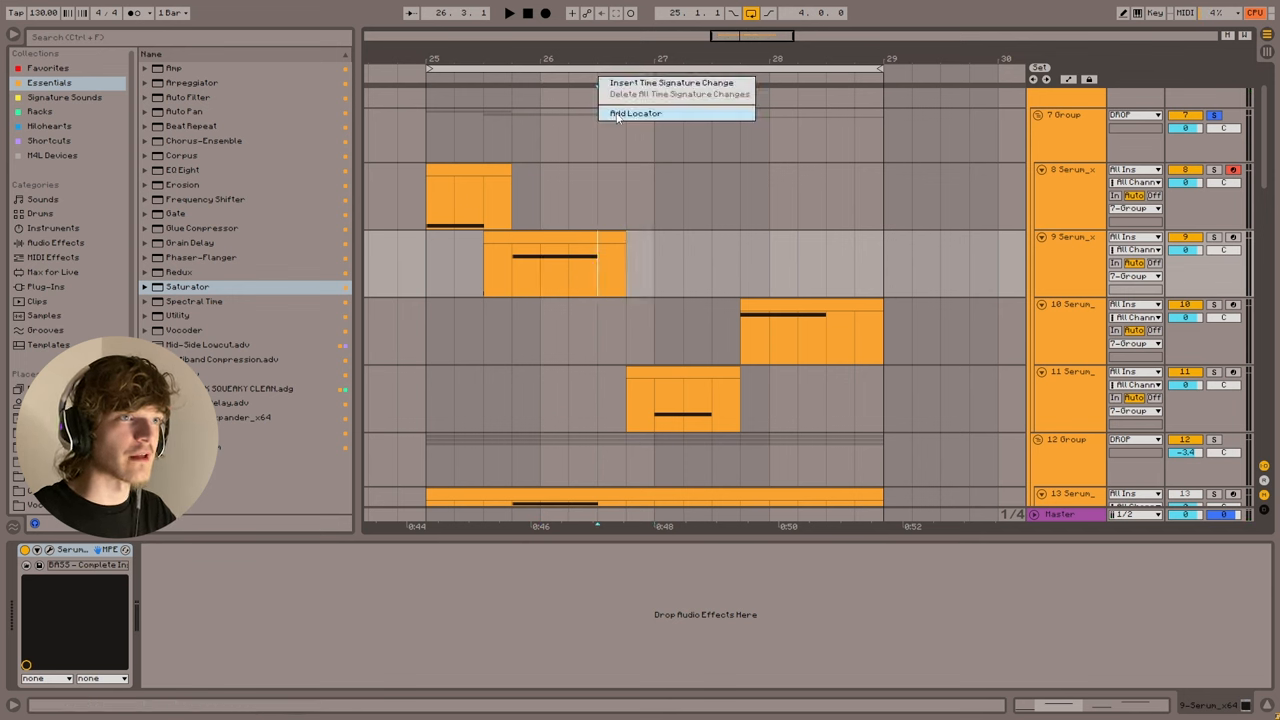
left_click(636, 112)
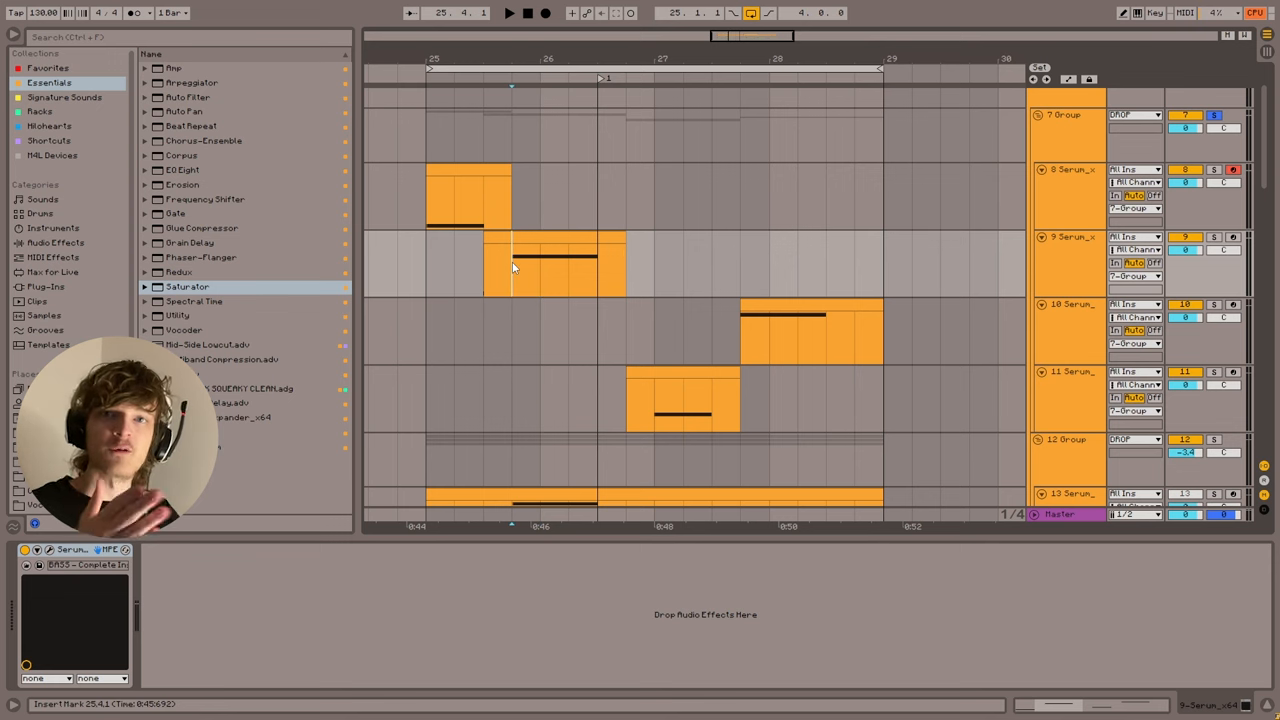
left_click(508, 12)
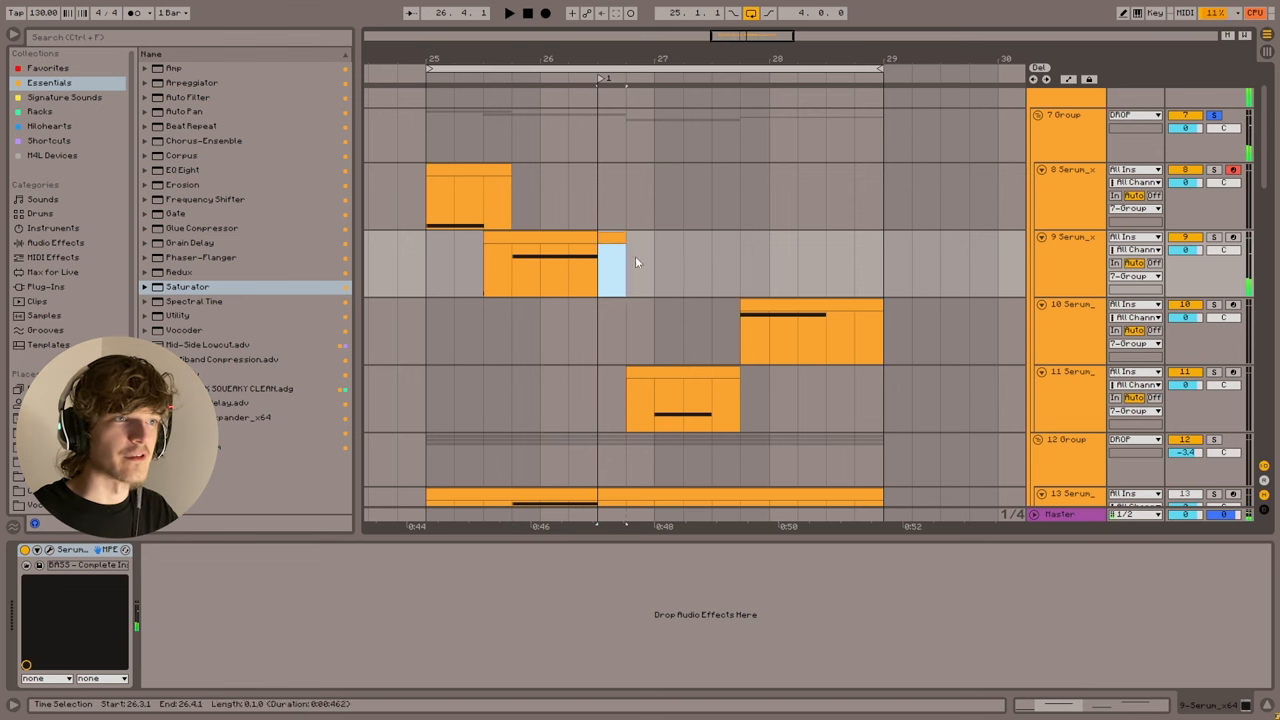
Step: Reopen the Complete Insanity Serum on track 9 and show its FX chain
left_click(584, 280)
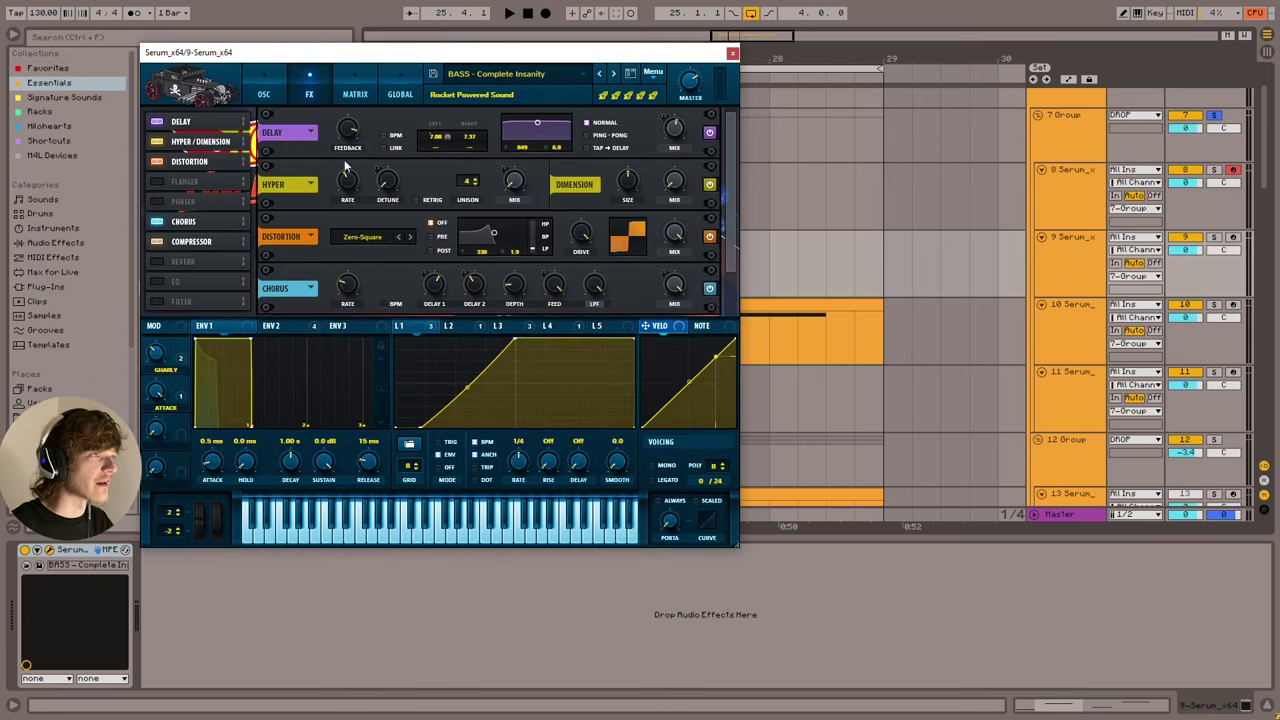
left_click(264, 88)
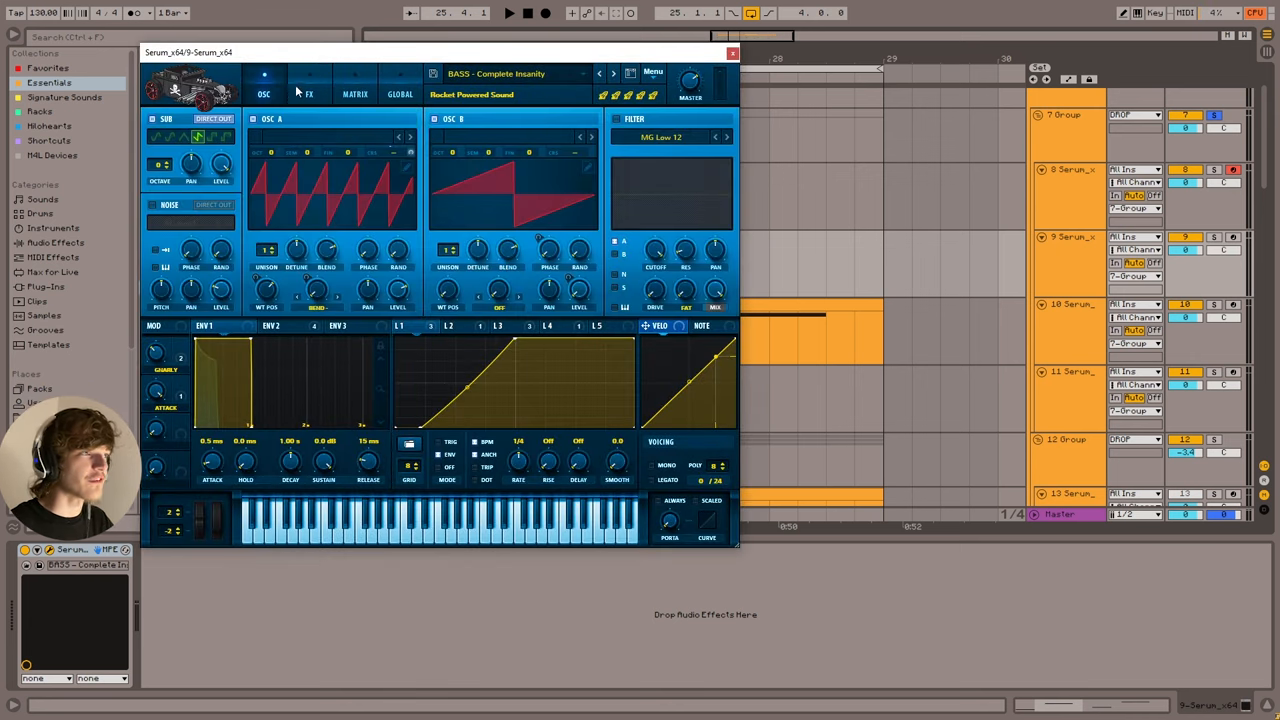
left_click(308, 94)
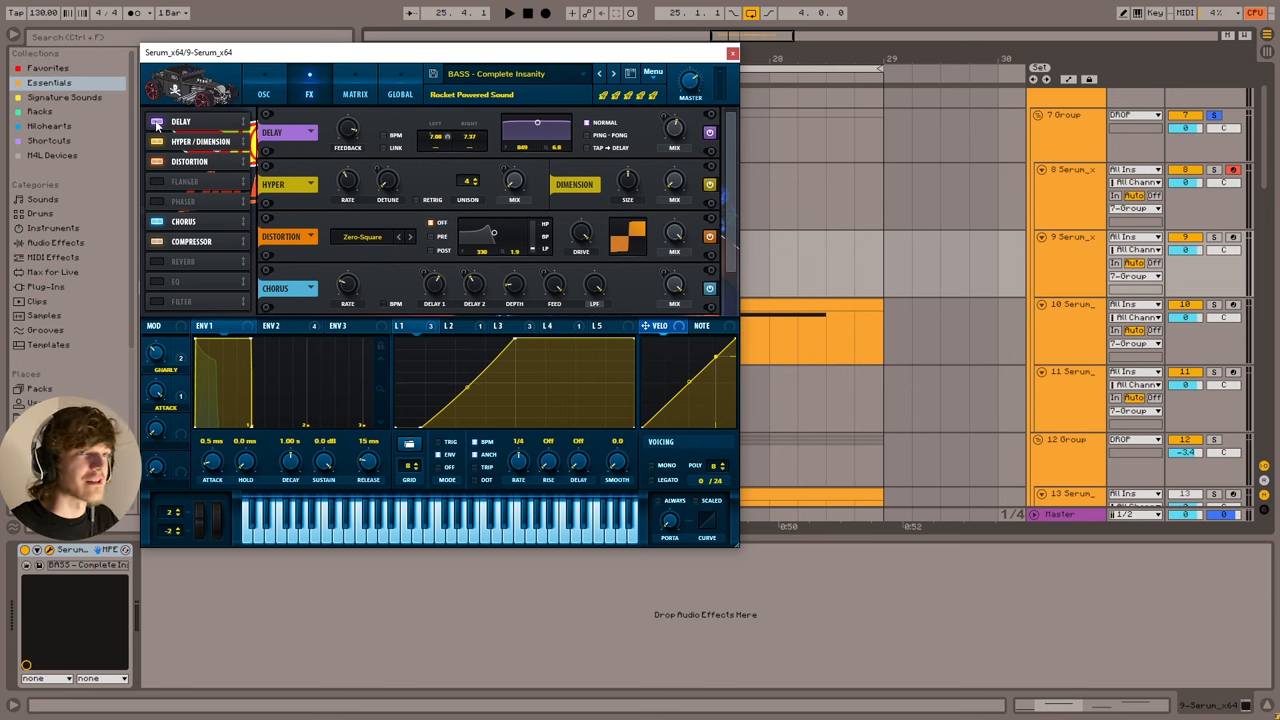
Step: Audition the Delay module off and on and adjust its feedback amount
left_click(156, 122)
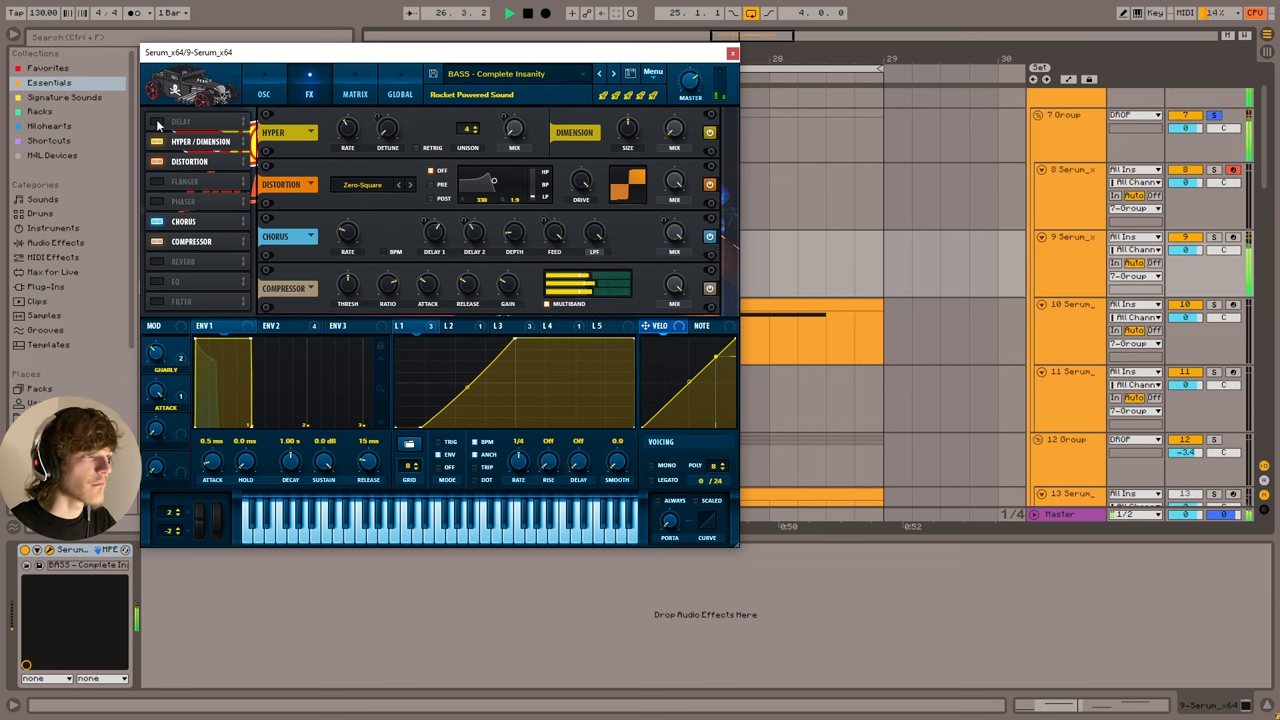
left_click(180, 122)
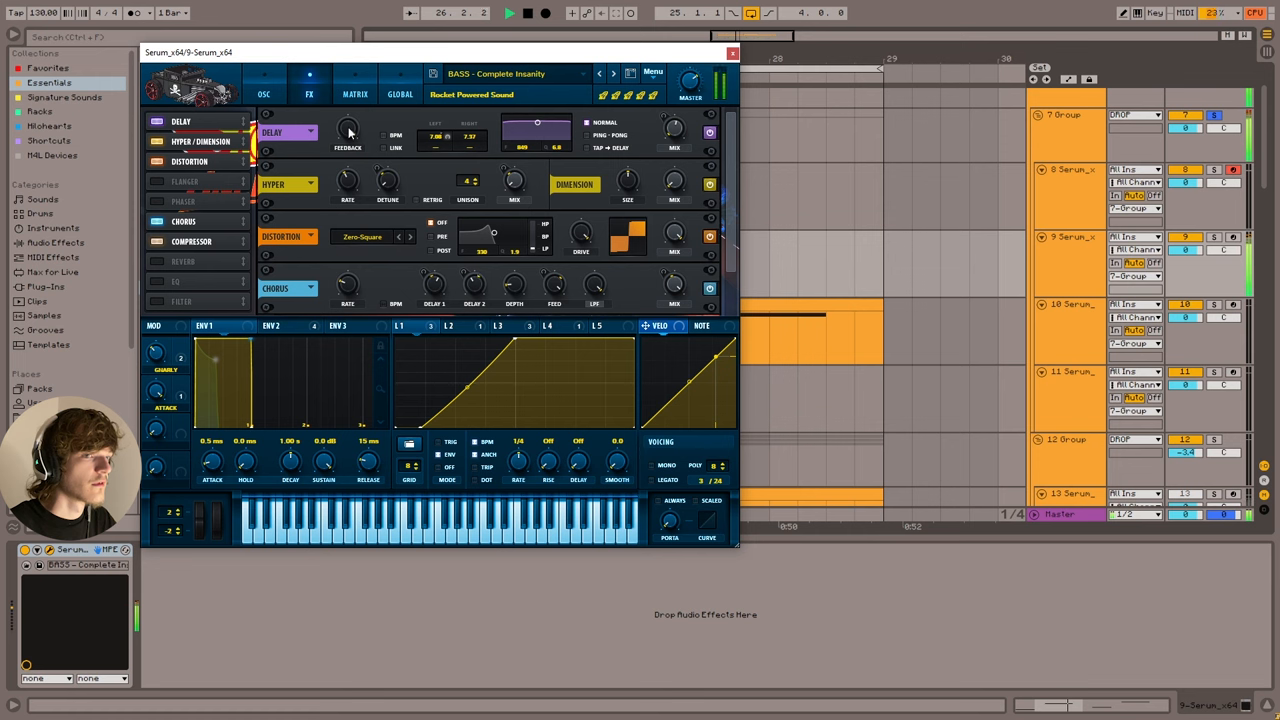
mouse_move(348, 130)
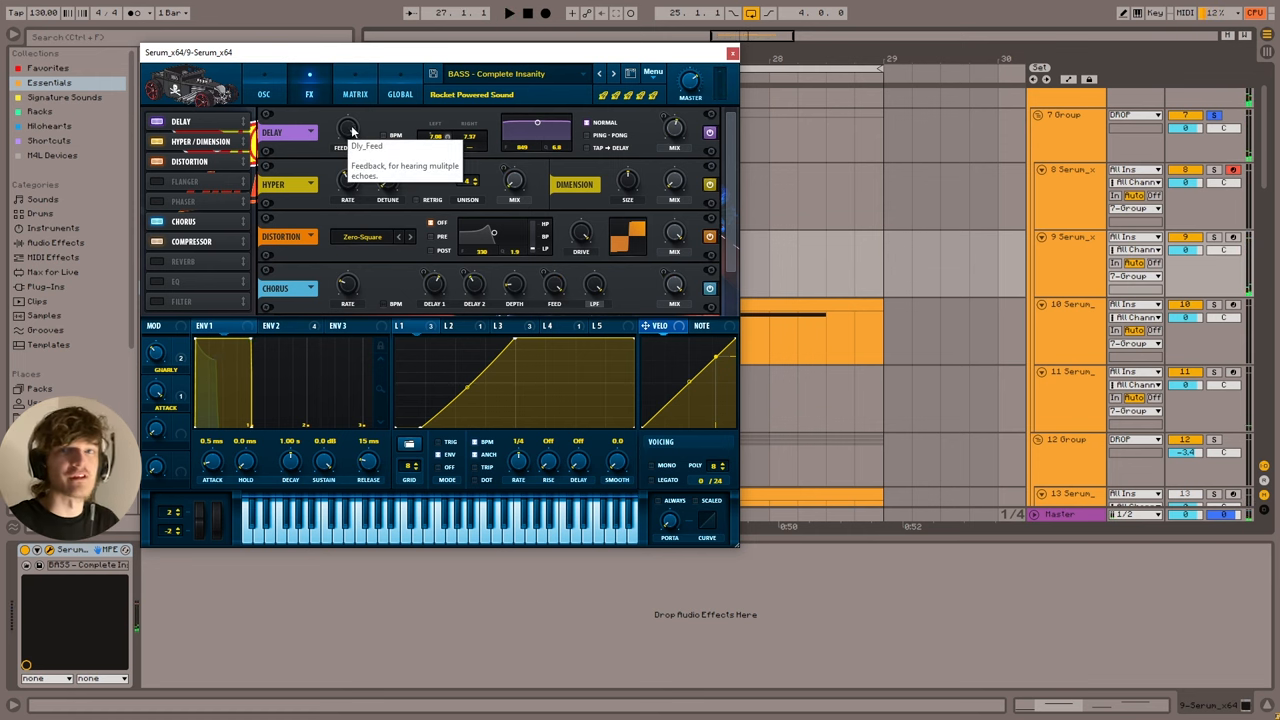
left_click_drag(348, 130, 348, 120)
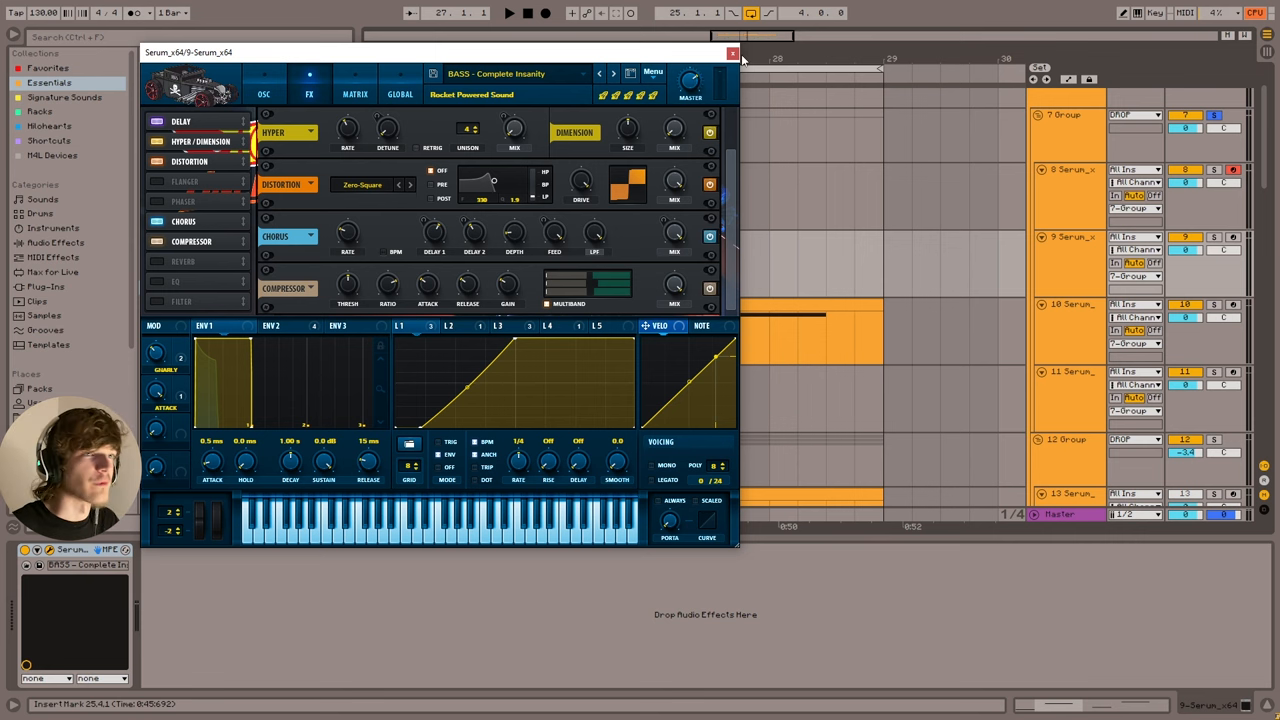
Step: Close Serum and bring up the Ridicule Serum instance on track 11
left_click(732, 52)
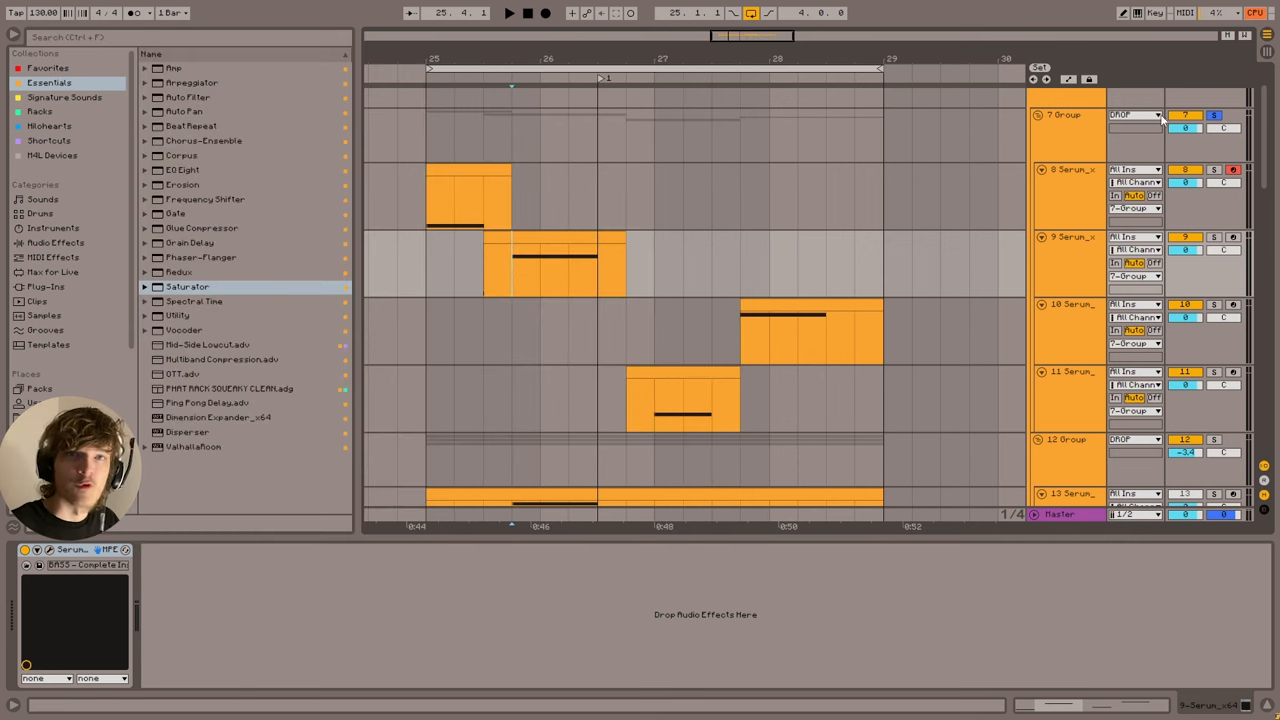
left_click(520, 256)
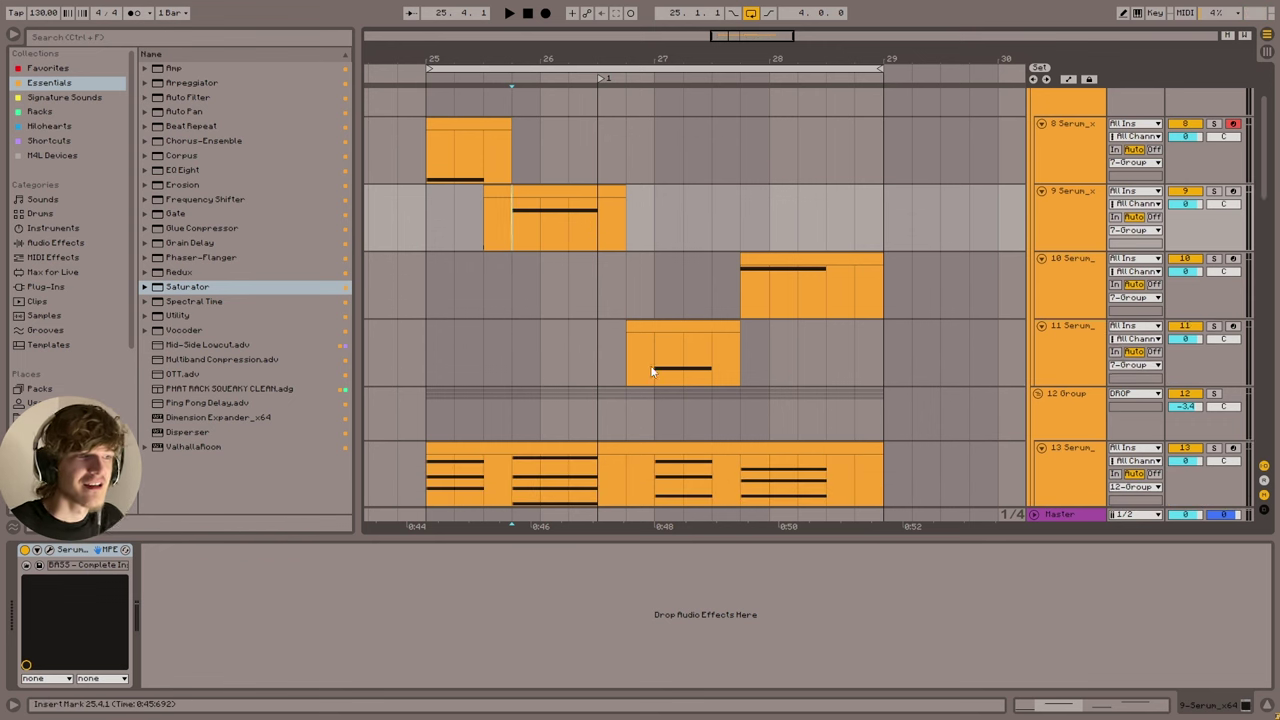
left_click(508, 12)
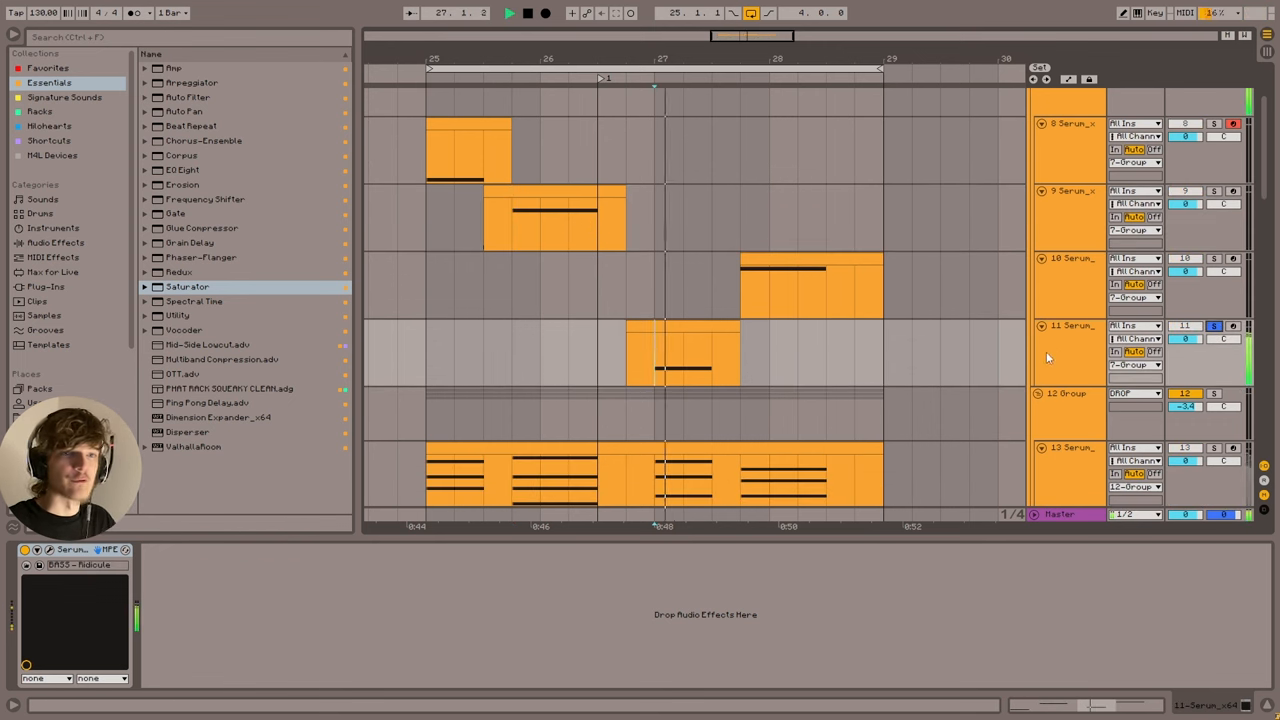
left_click(1068, 352)
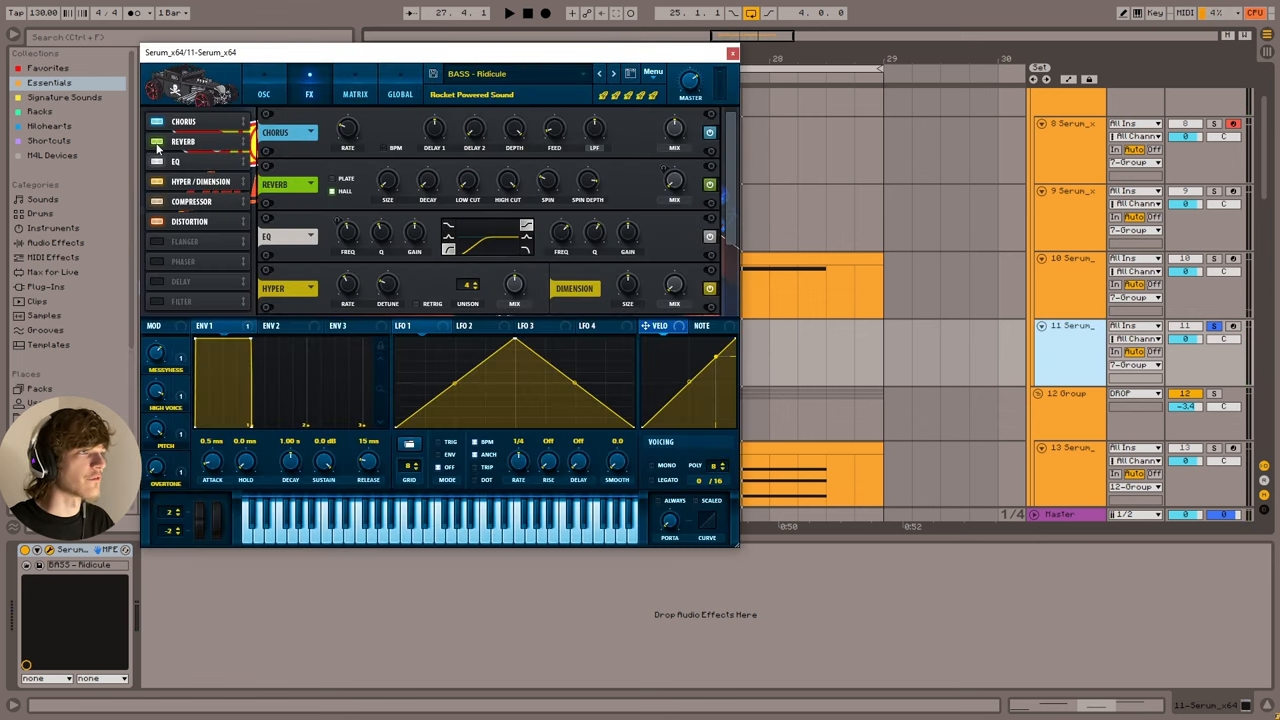
Step: Audition the Ridicule preset's Reverb off and on, then close the Serum window
left_click(156, 140)
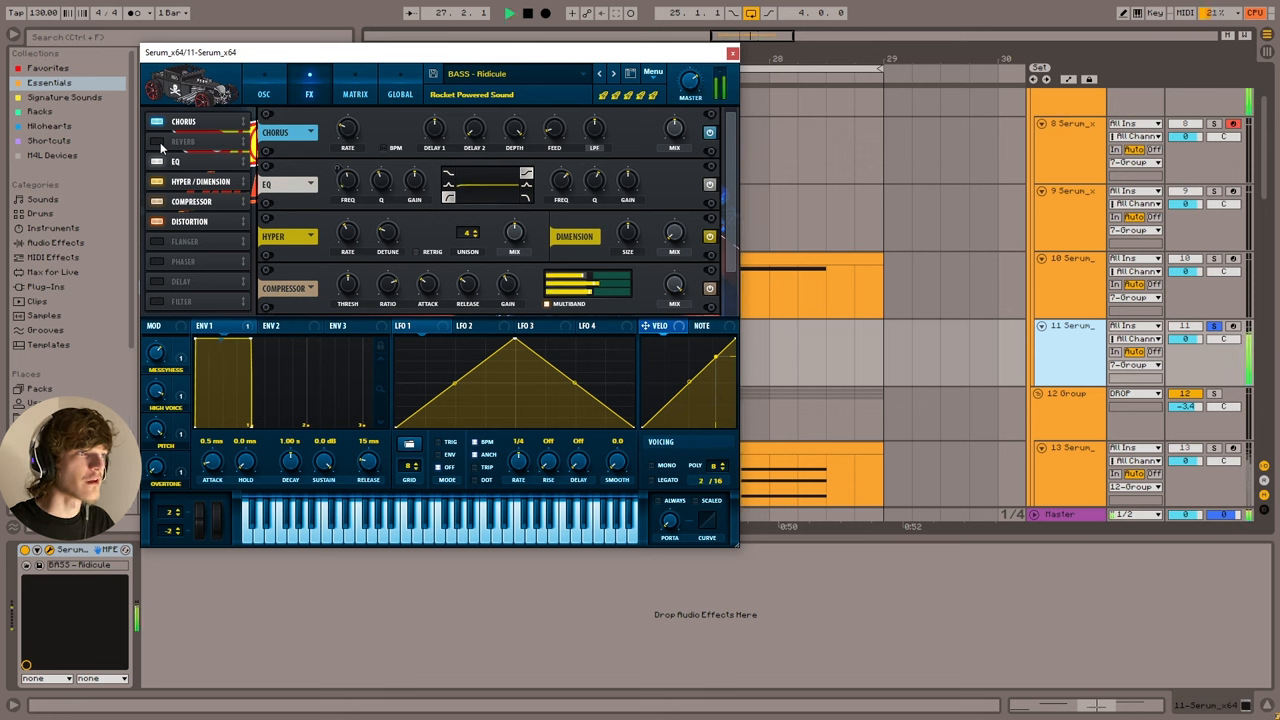
left_click(156, 140)
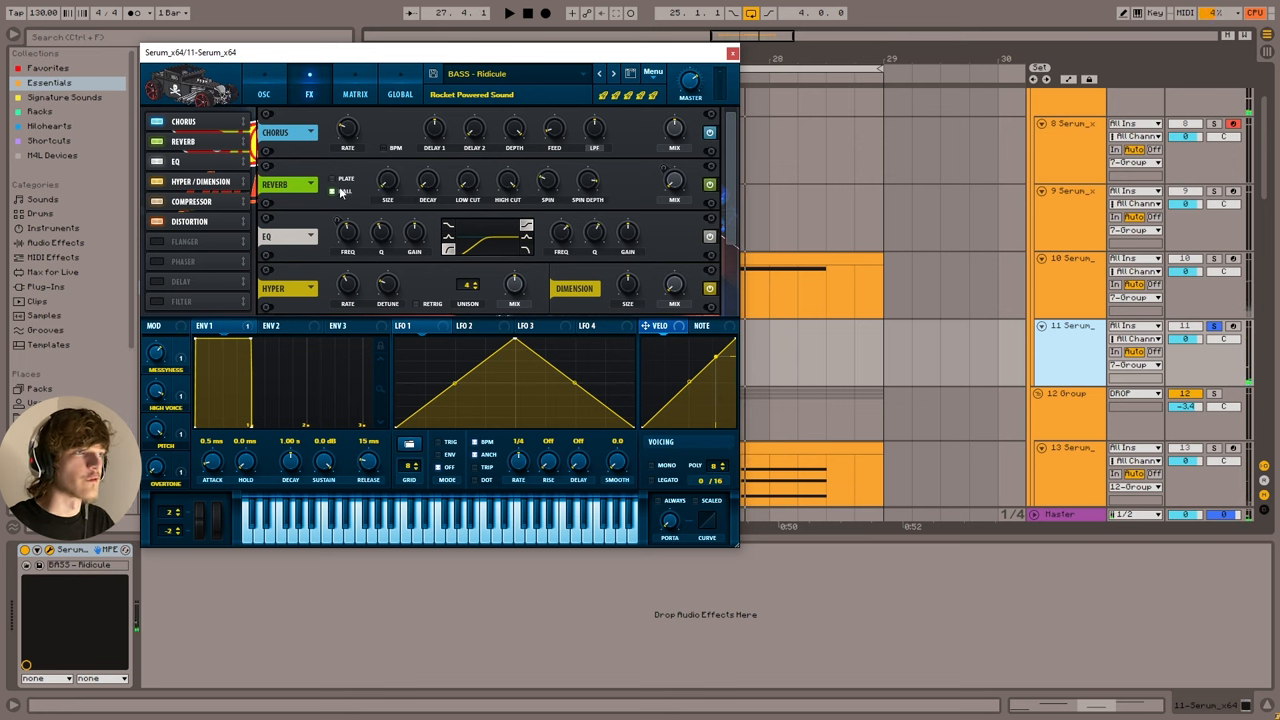
left_click(732, 52)
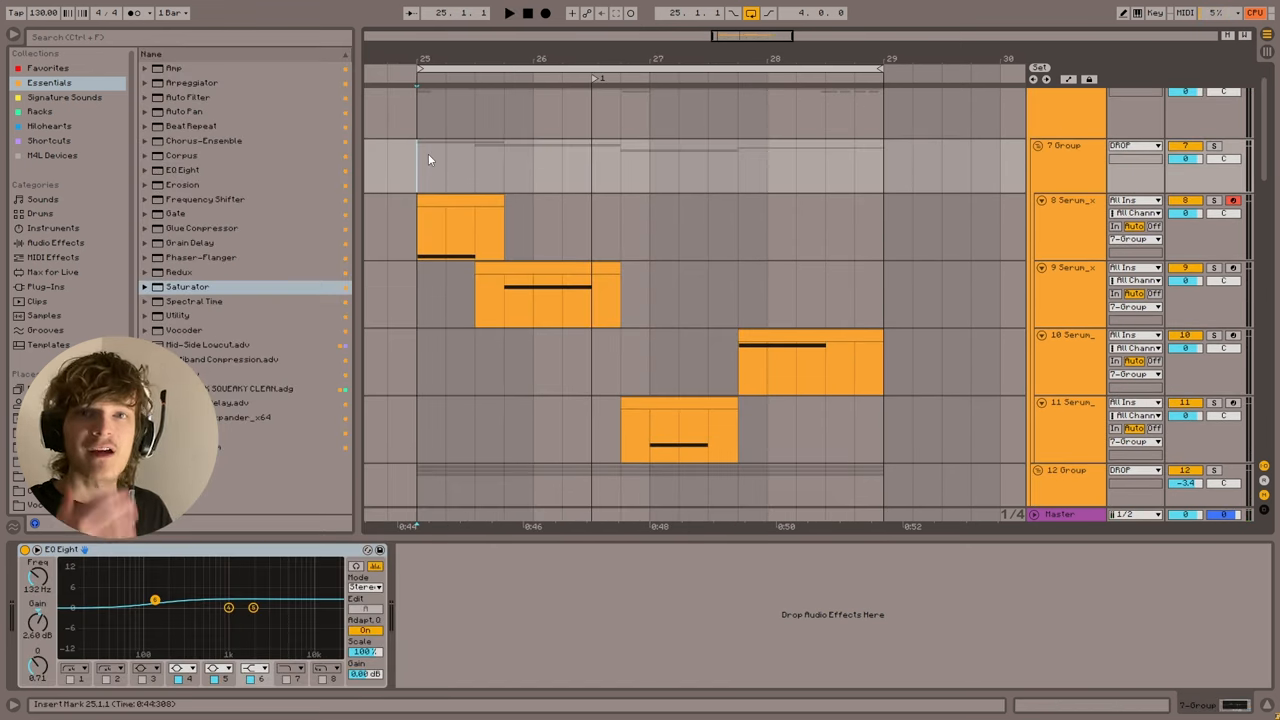
mouse_move(420, 170)
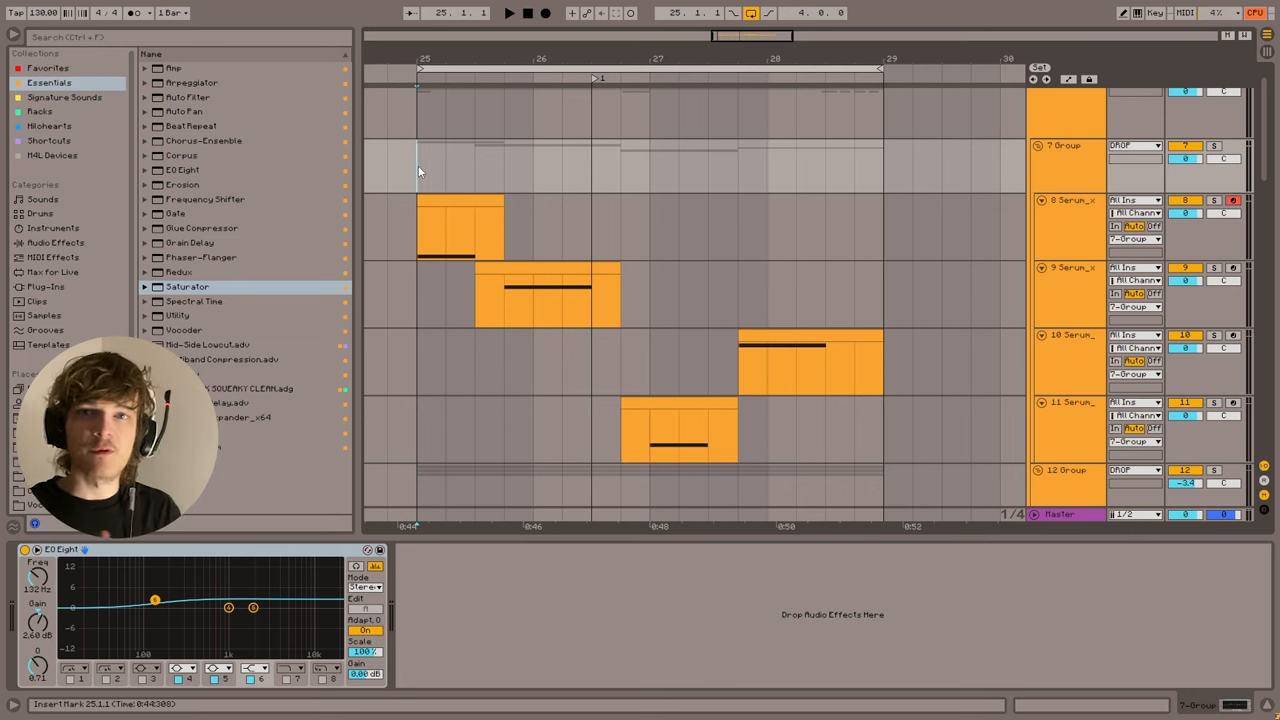
left_click(508, 12)
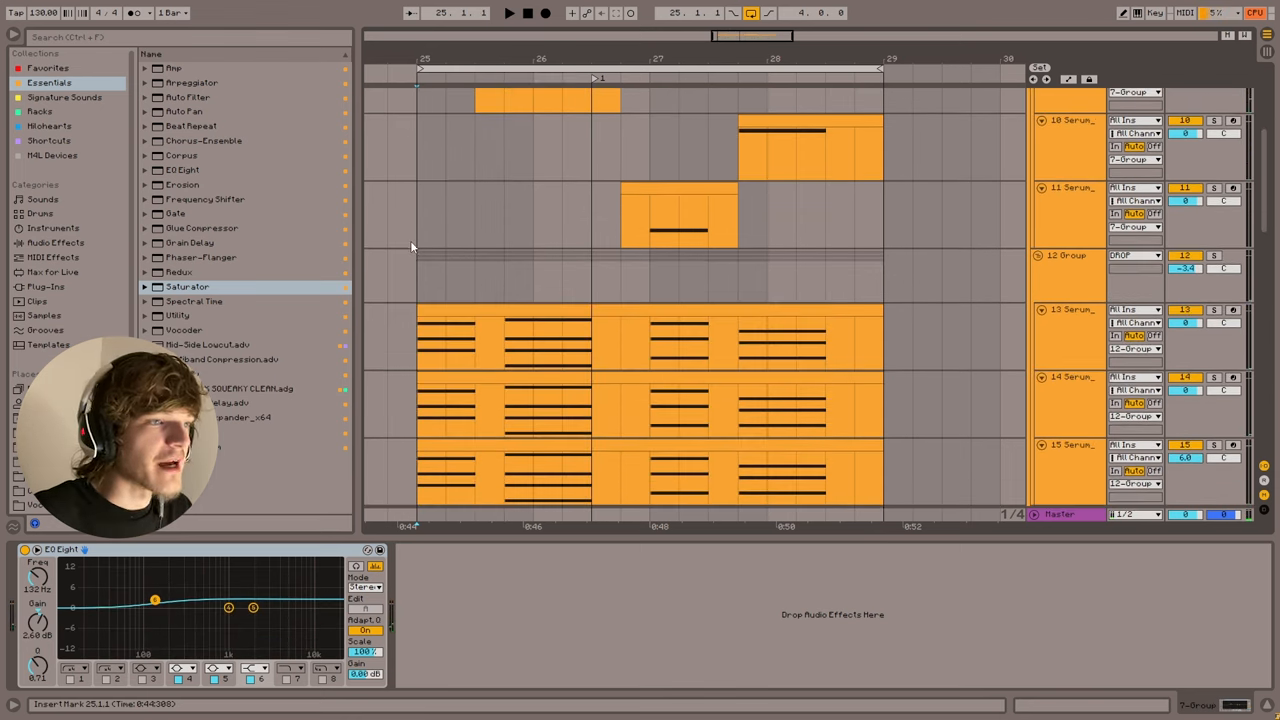
scroll("down", 3)
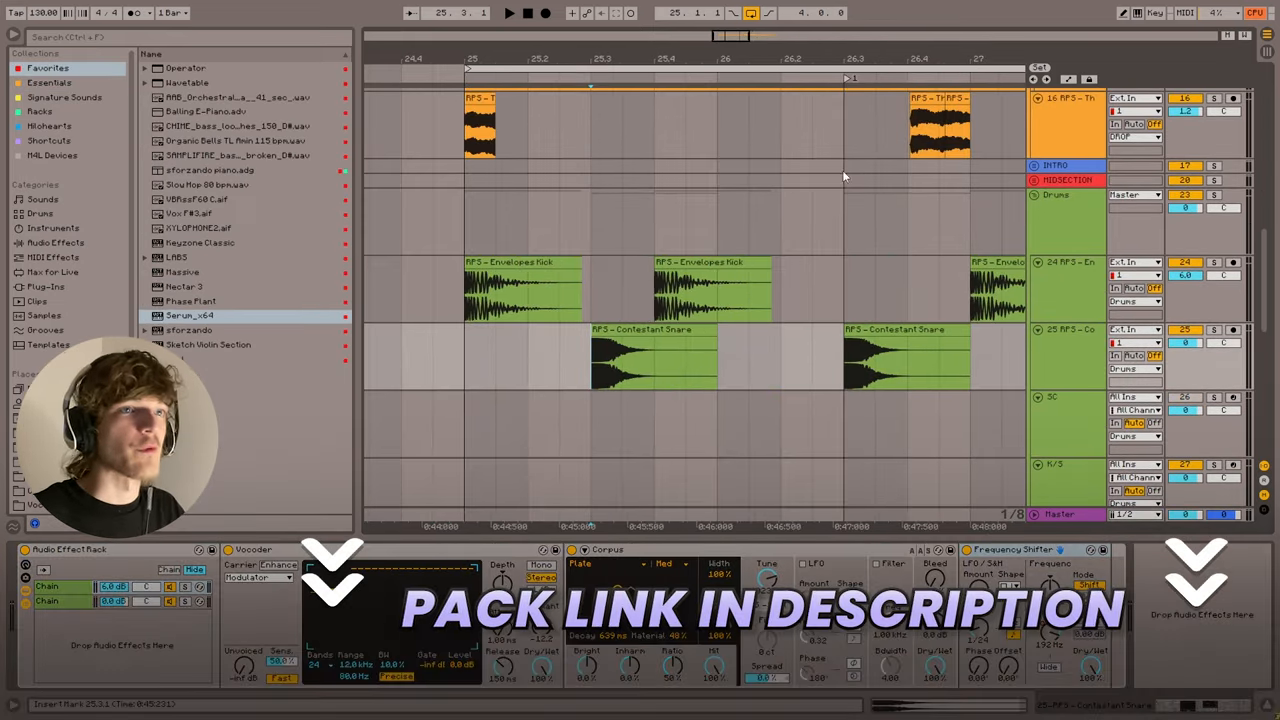
mouse_move(588, 364)
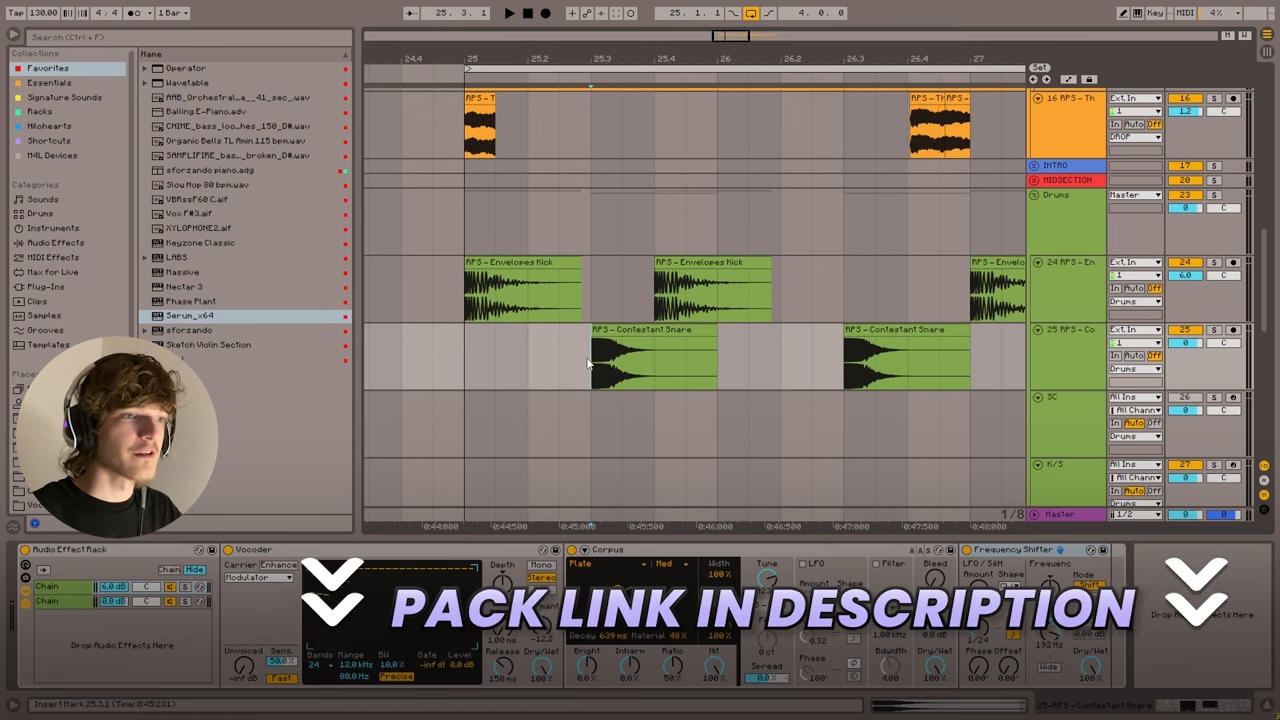
Step: Select the first Contestant Snare clip for duplication onto a new track
left_click(508, 12)
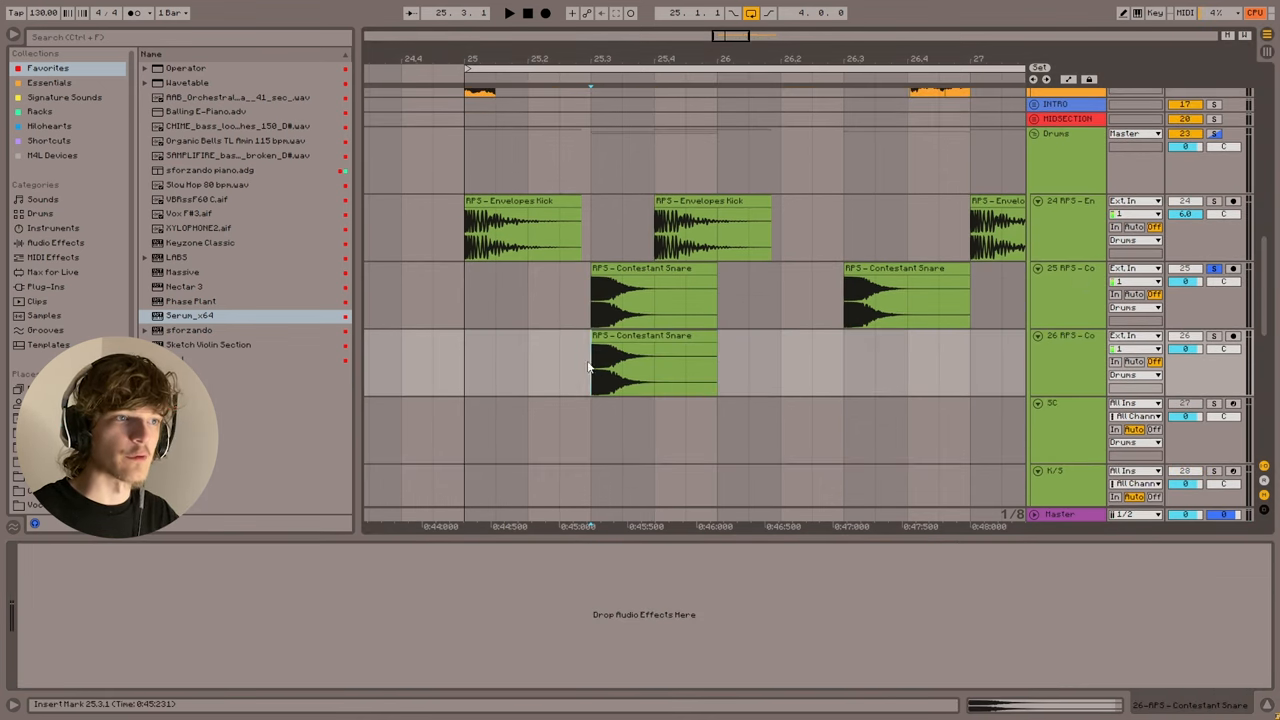
Step: Select the copied snare clip to remove the duplicate snare track
left_click(652, 364)
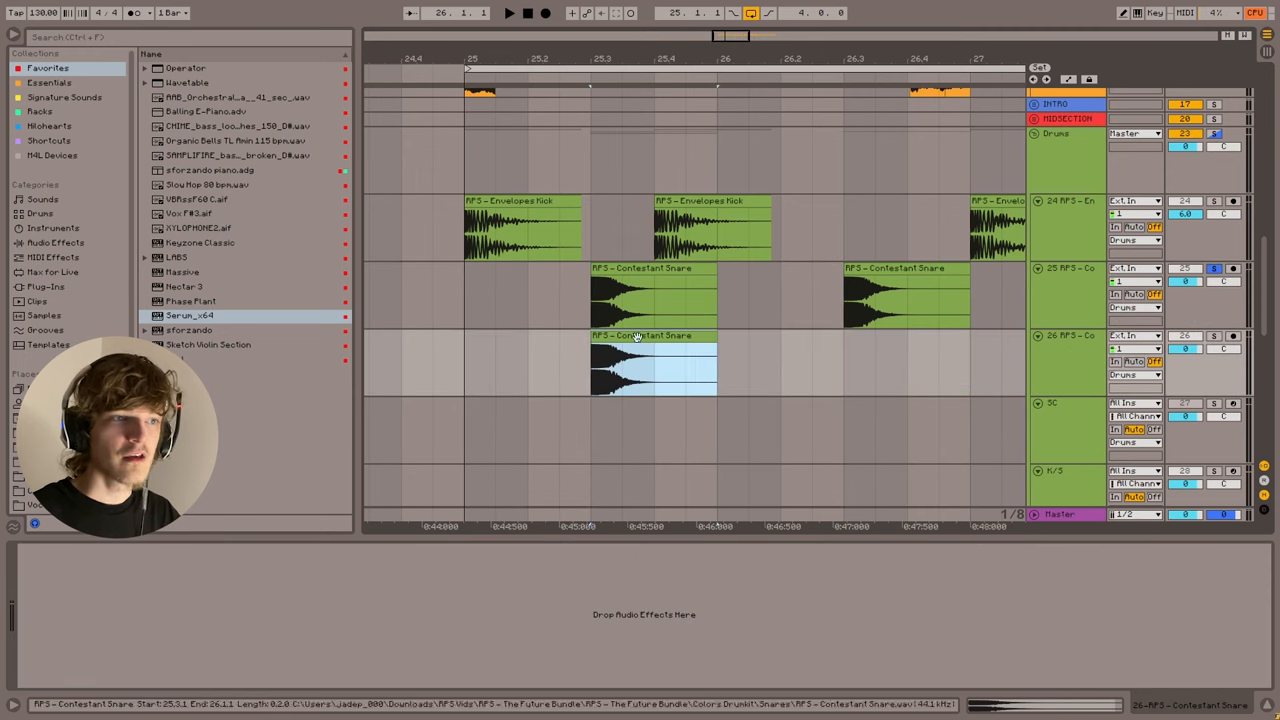
left_click(652, 364)
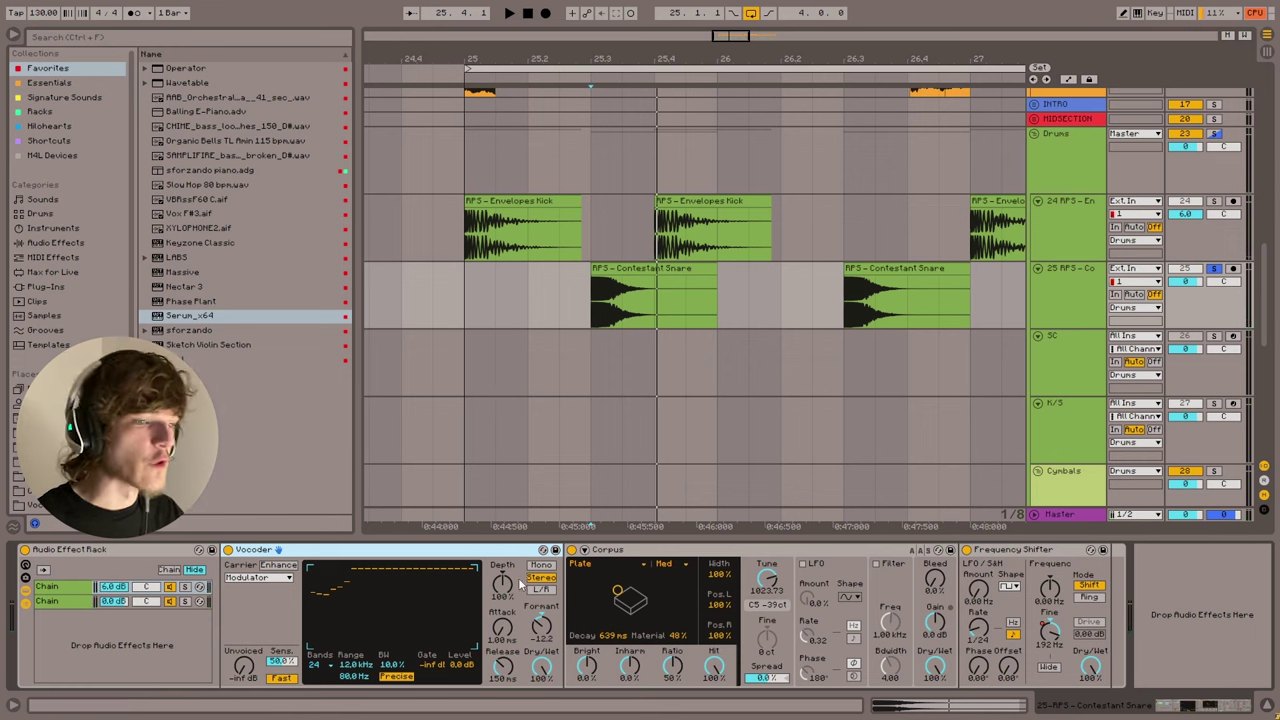
left_click(184, 588)
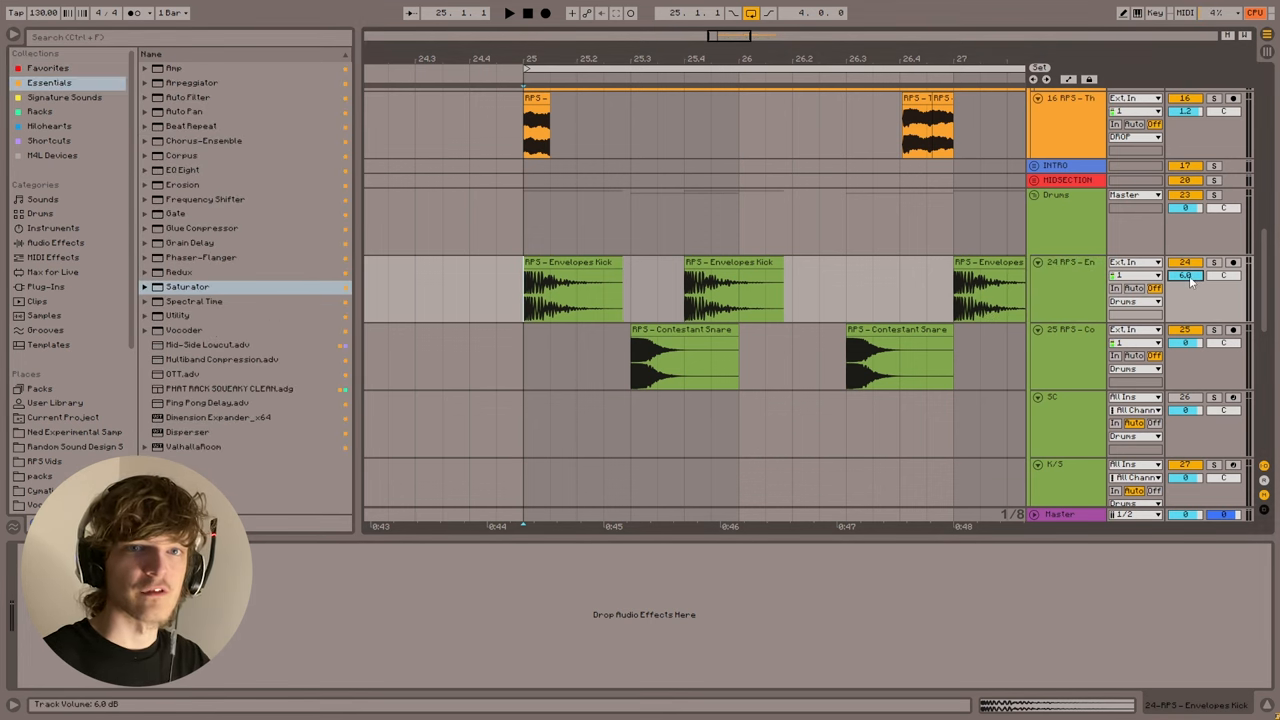
Step: Load a Saturator onto the Envelopes Kick track to clip the long kick
left_click(684, 360)
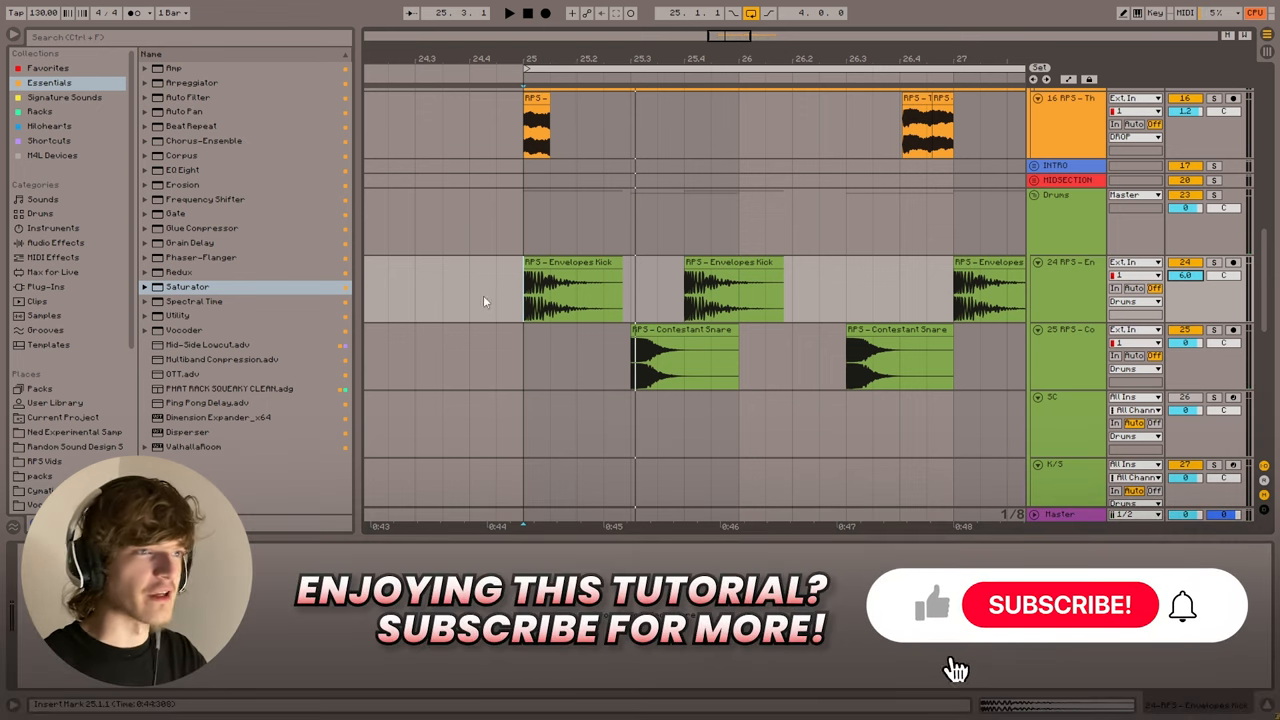
double_click(188, 288)
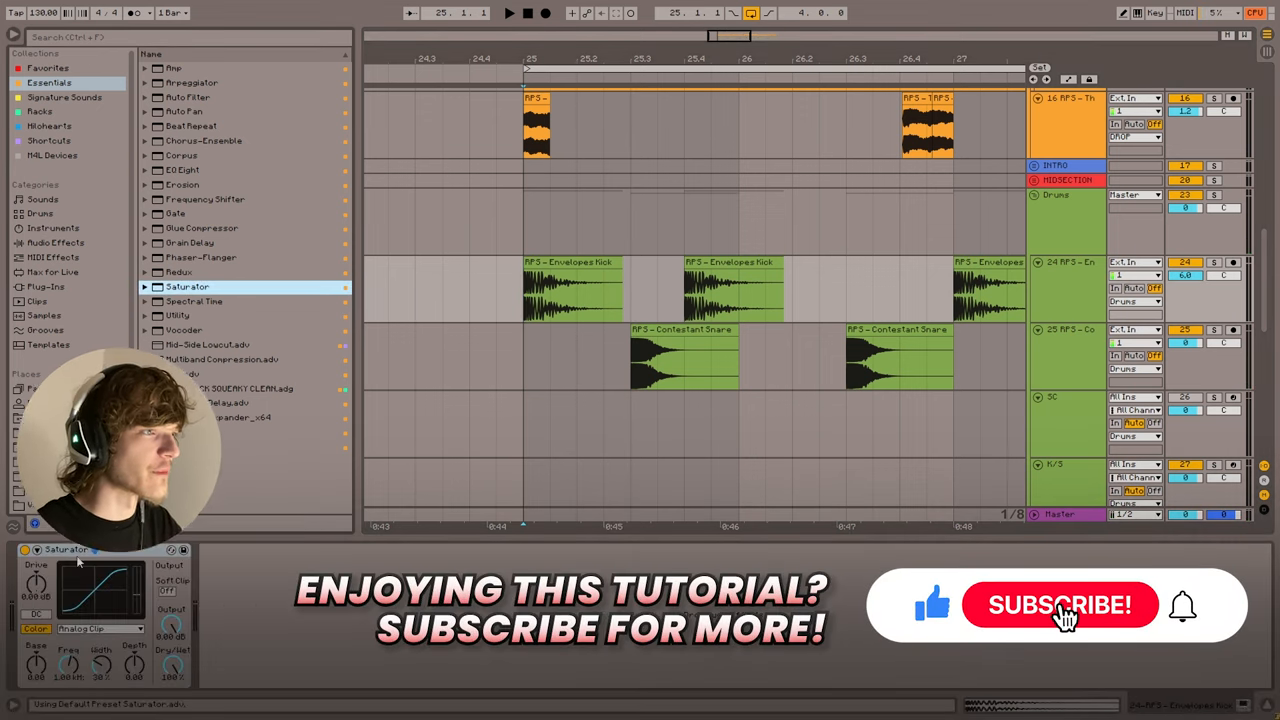
left_click(508, 12)
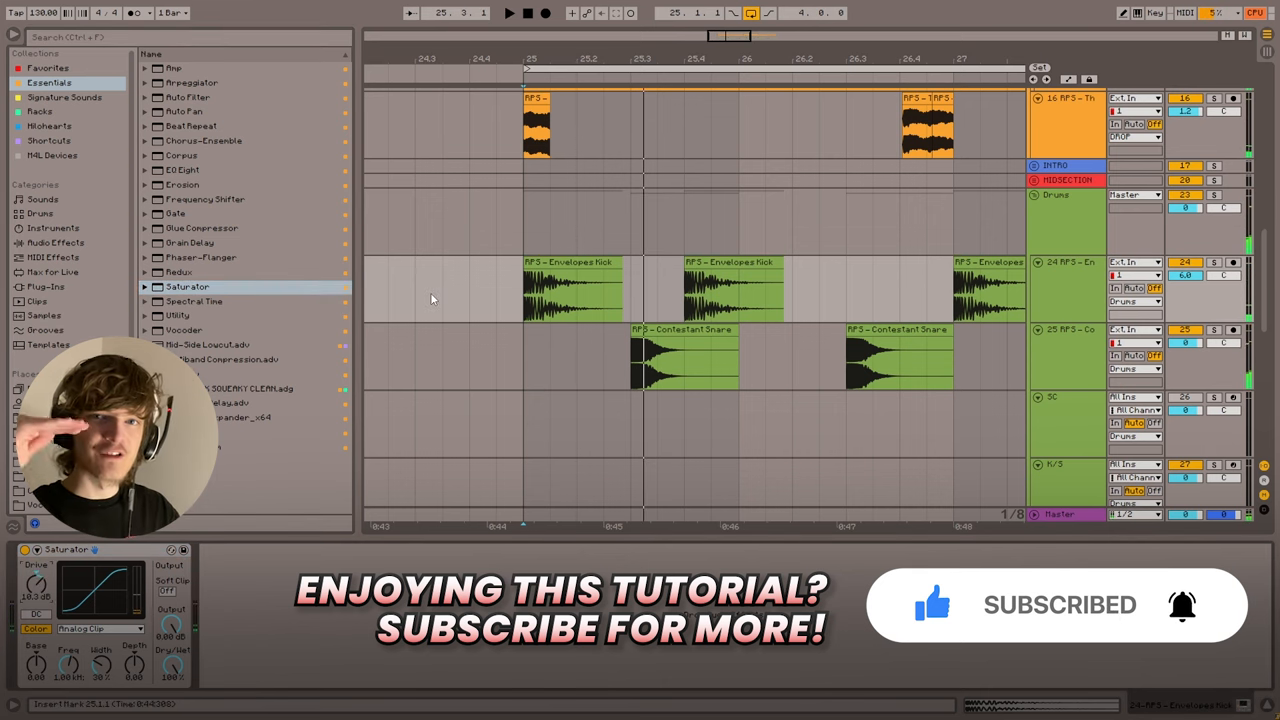
left_click(508, 12)
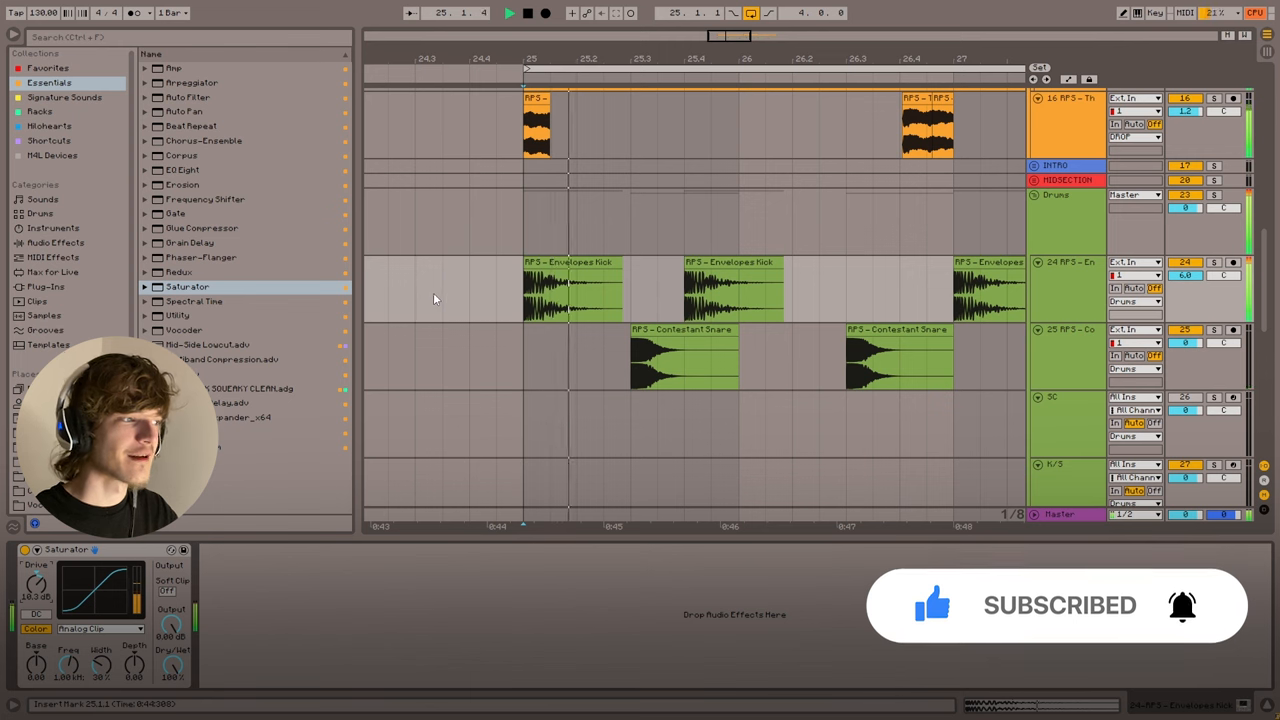